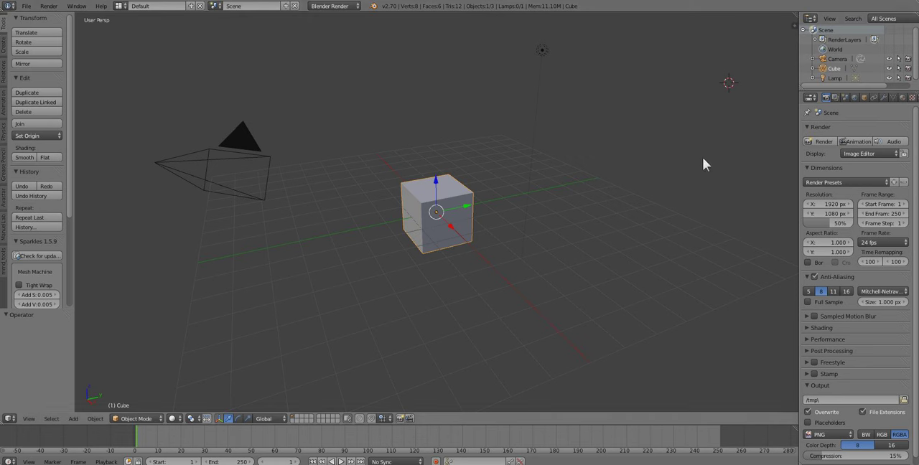
pyautogui.moveTo(673, 181)
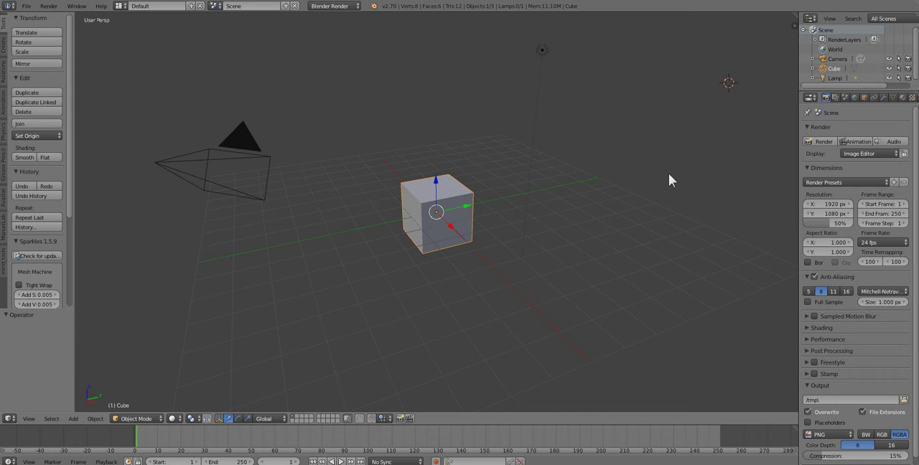
pyautogui.moveTo(573, 223)
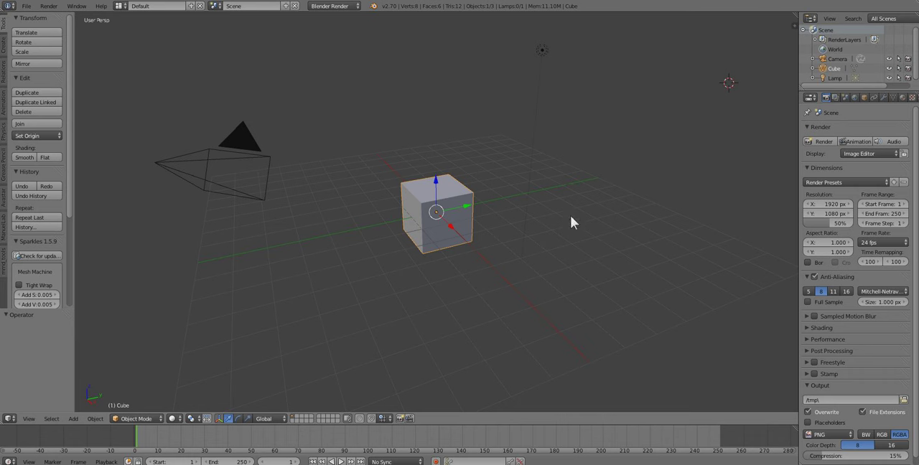
pyautogui.moveTo(462, 267)
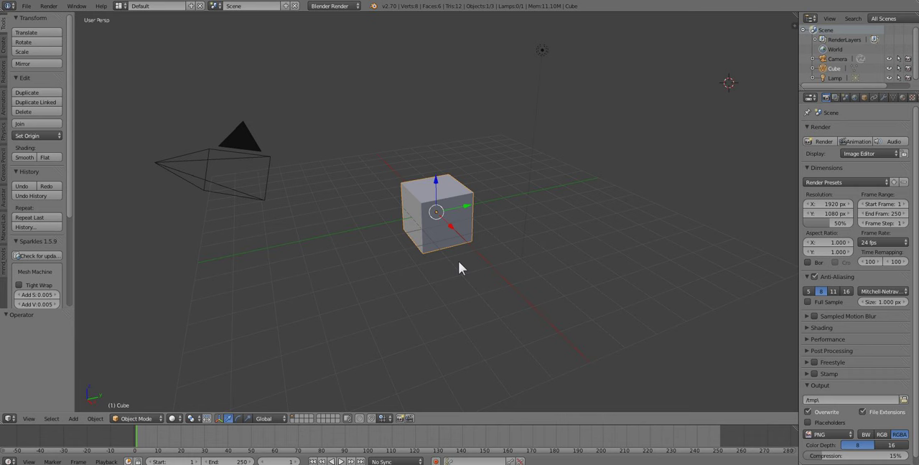
pyautogui.moveTo(366, 309)
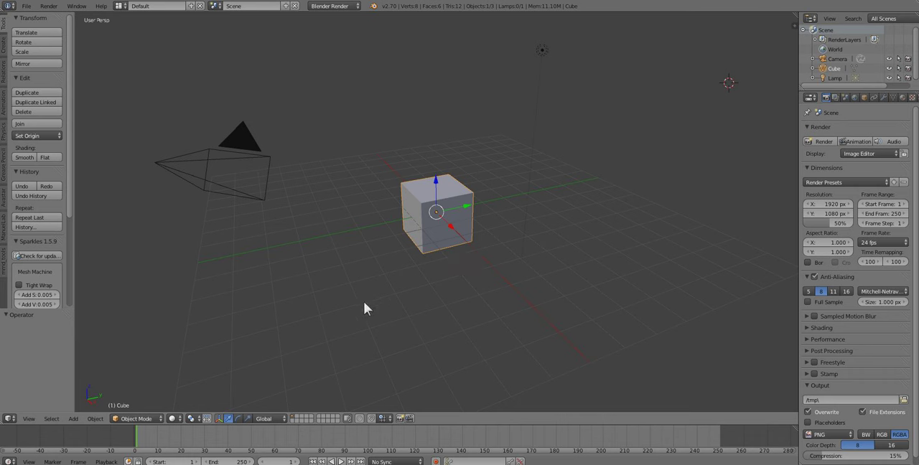
pyautogui.moveTo(339, 321)
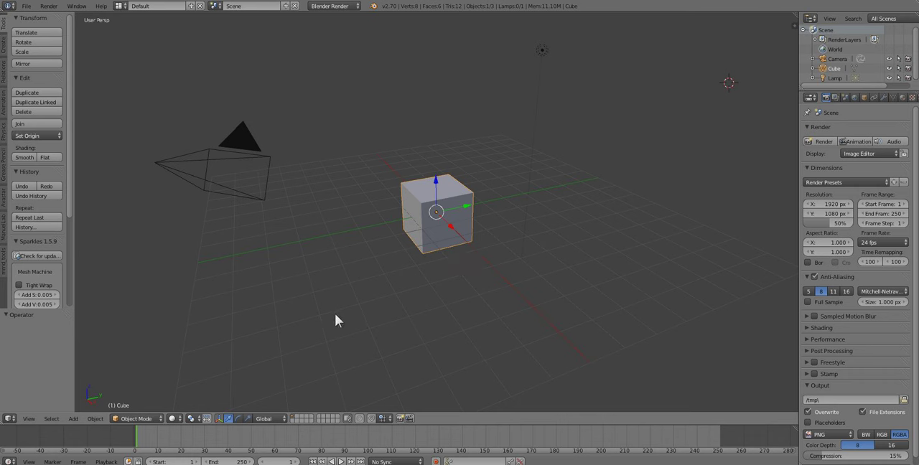
pyautogui.moveTo(271, 349)
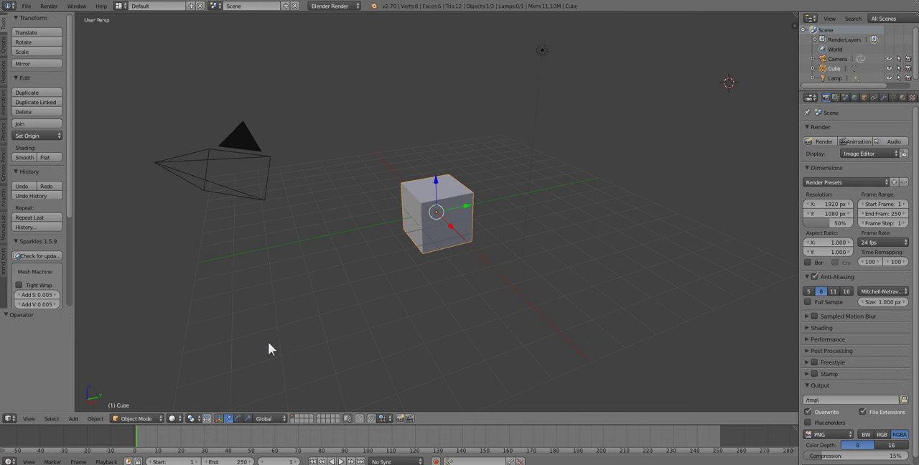
pyautogui.moveTo(247, 358)
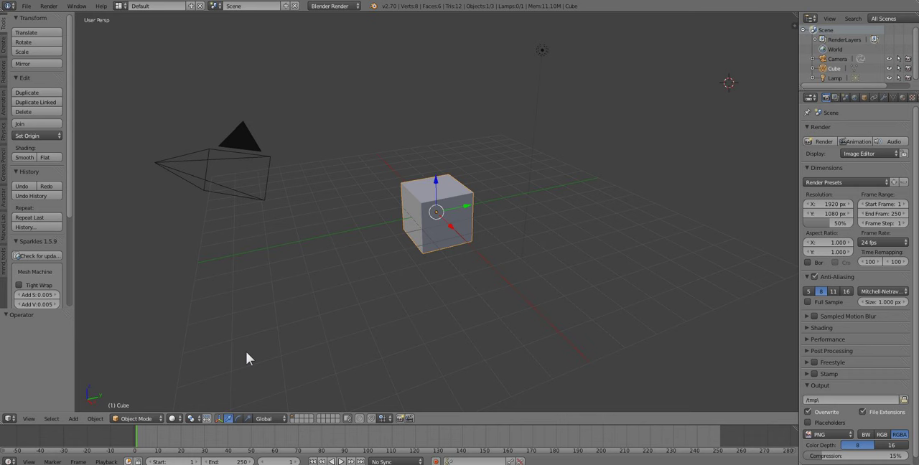
pyautogui.moveTo(244, 361)
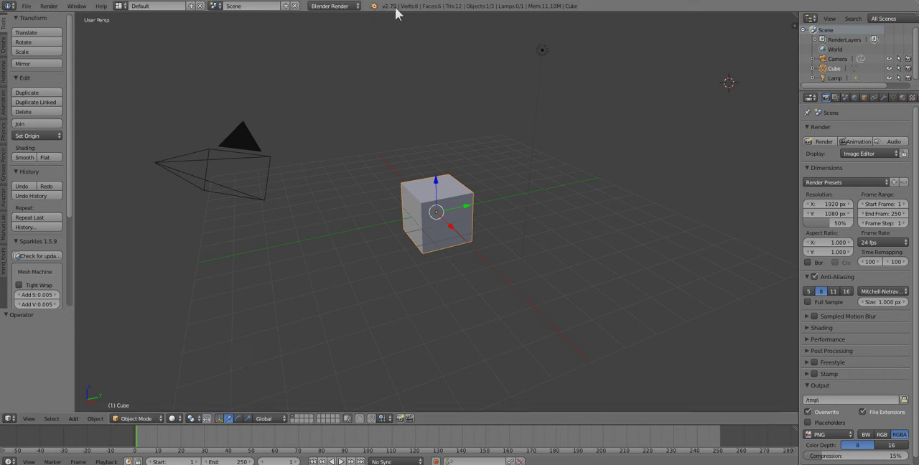
pyautogui.moveTo(471, 34)
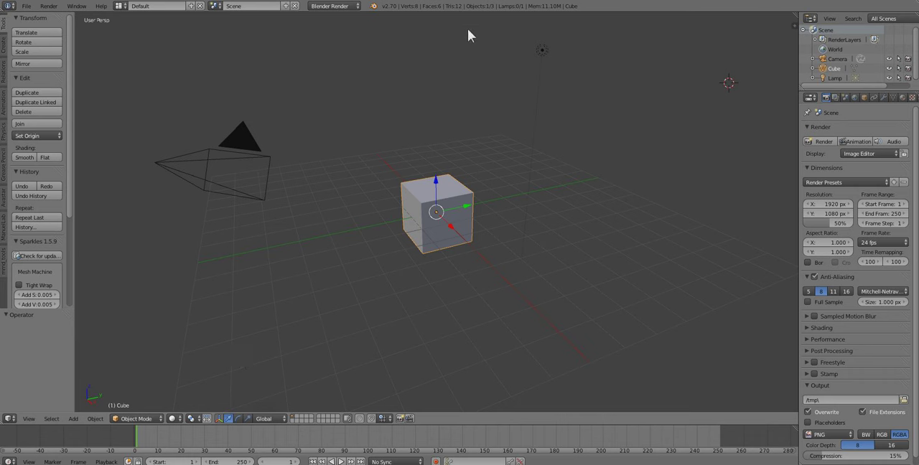
pyautogui.moveTo(388, 71)
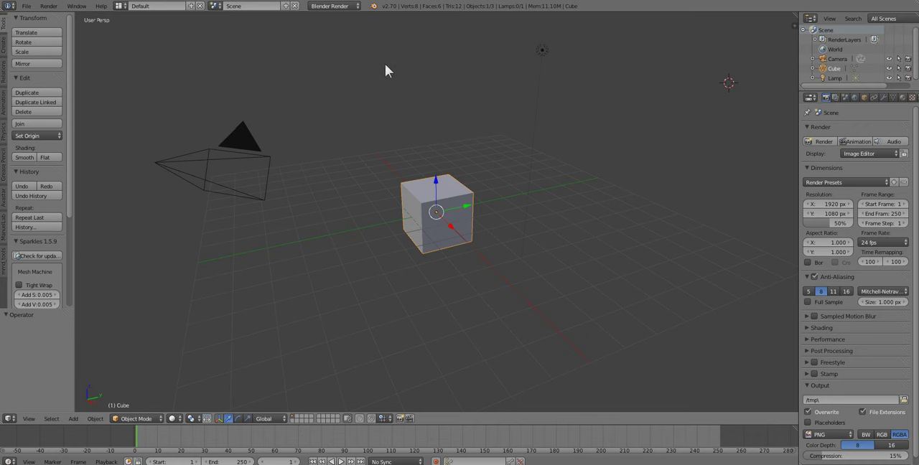
pyautogui.moveTo(385, 72)
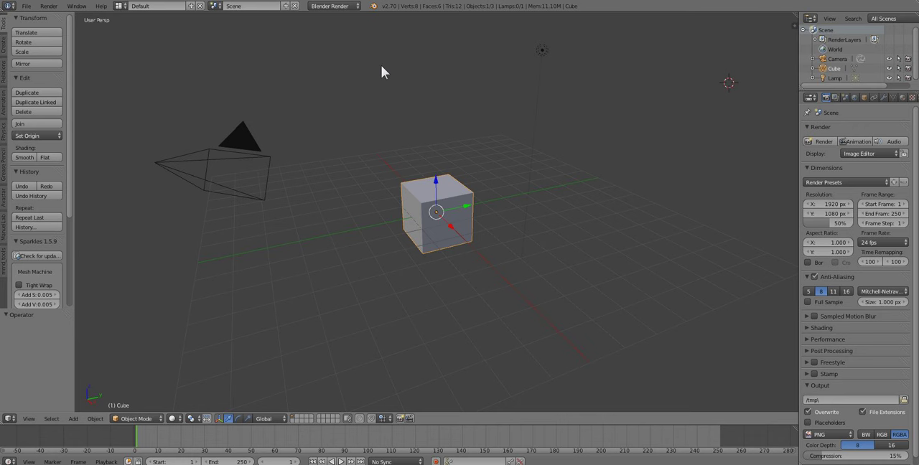
pyautogui.moveTo(515, 176)
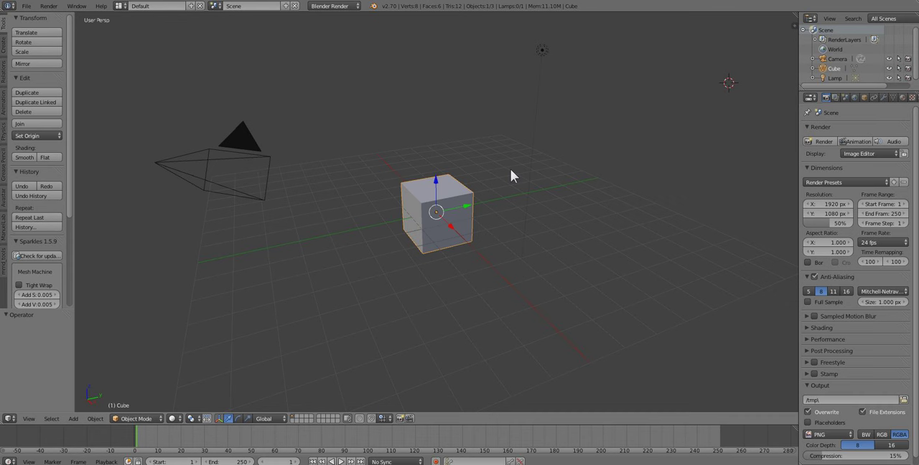
pyautogui.moveTo(520, 228)
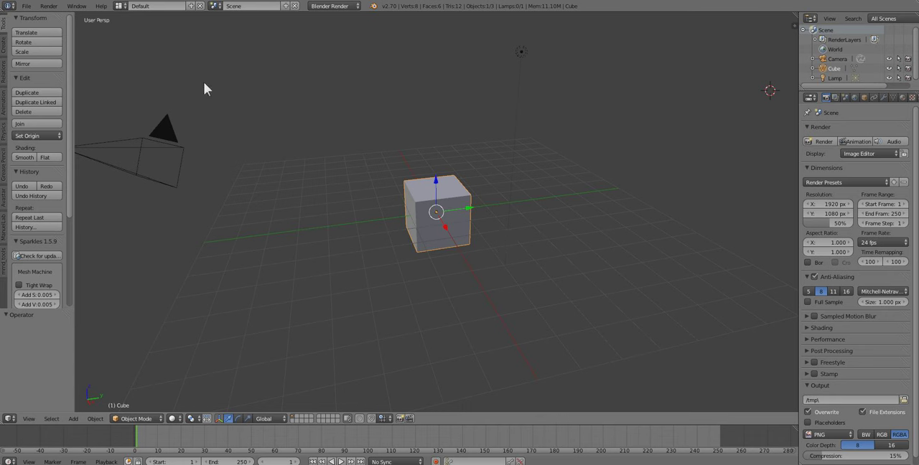
# - Show the File menu with the recently opened .blend files over the default cube scene
pyautogui.click(26, 6)
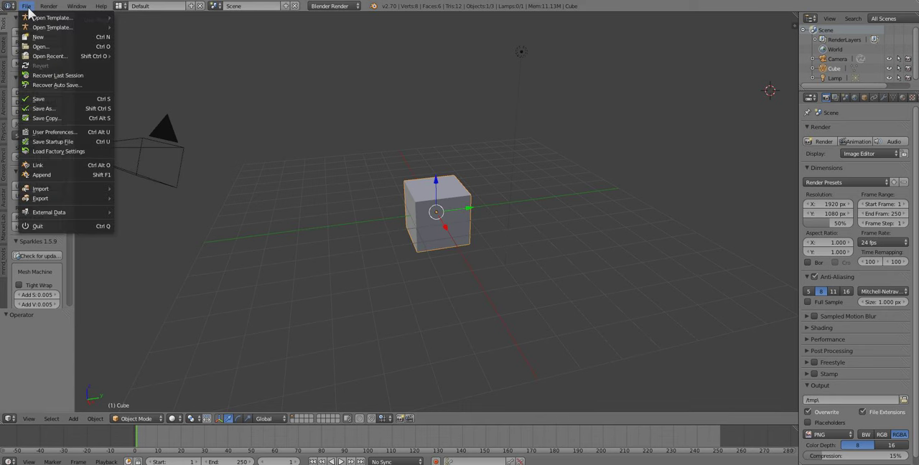
pyautogui.moveTo(57, 75)
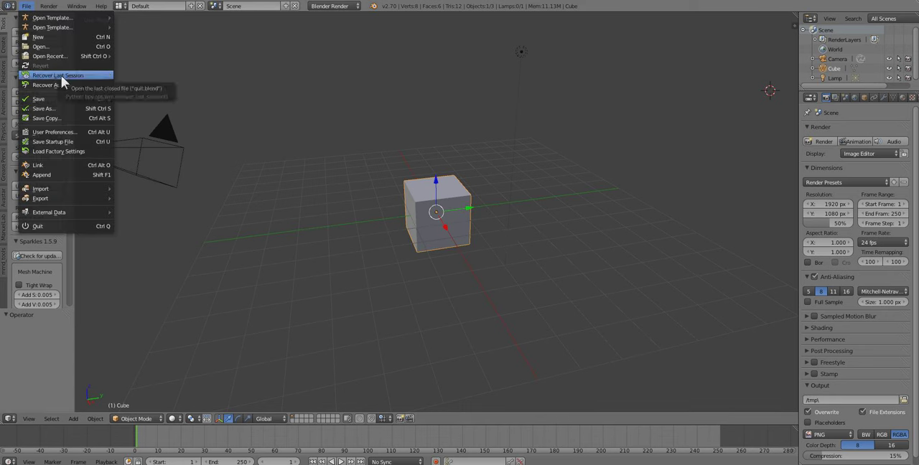
pyautogui.moveTo(49, 56)
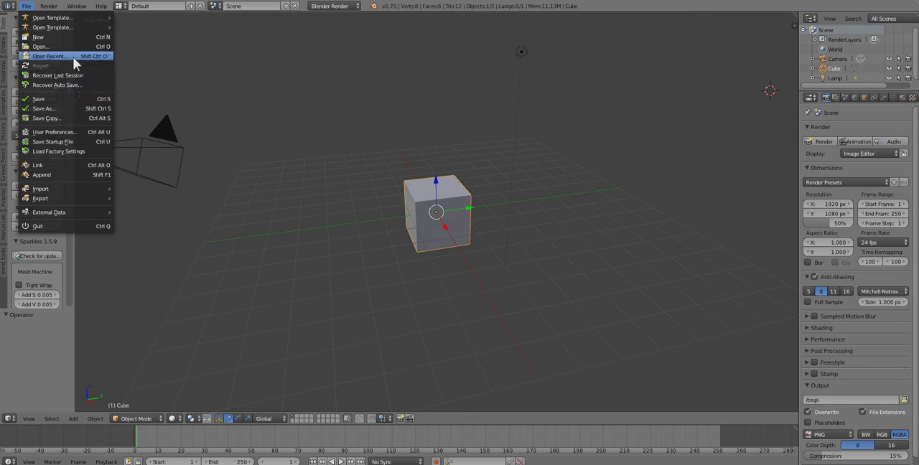
pyautogui.moveTo(48, 56)
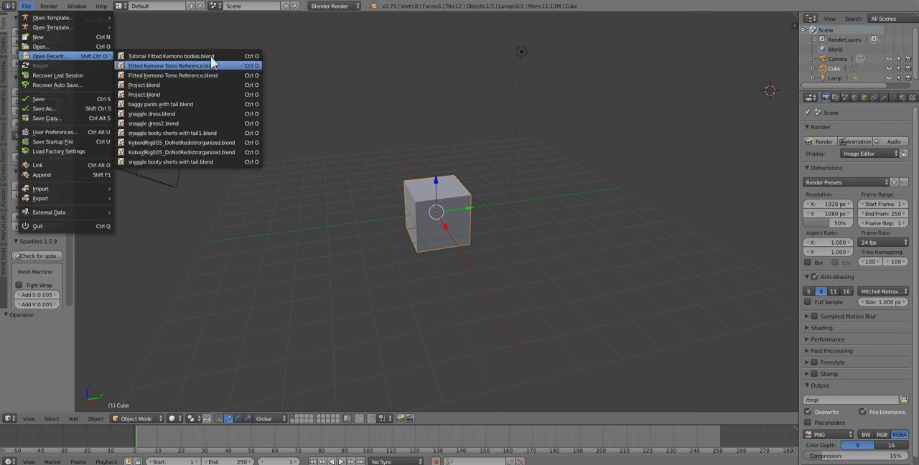
pyautogui.moveTo(169, 56)
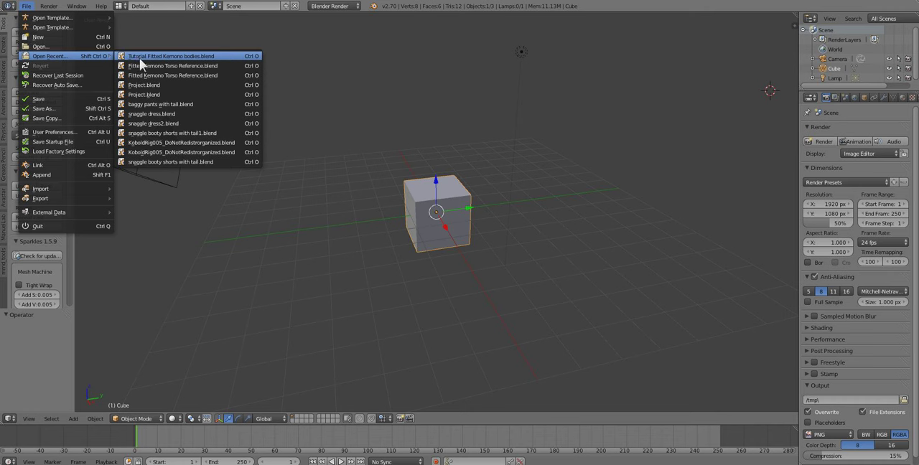
pyautogui.moveTo(215, 59)
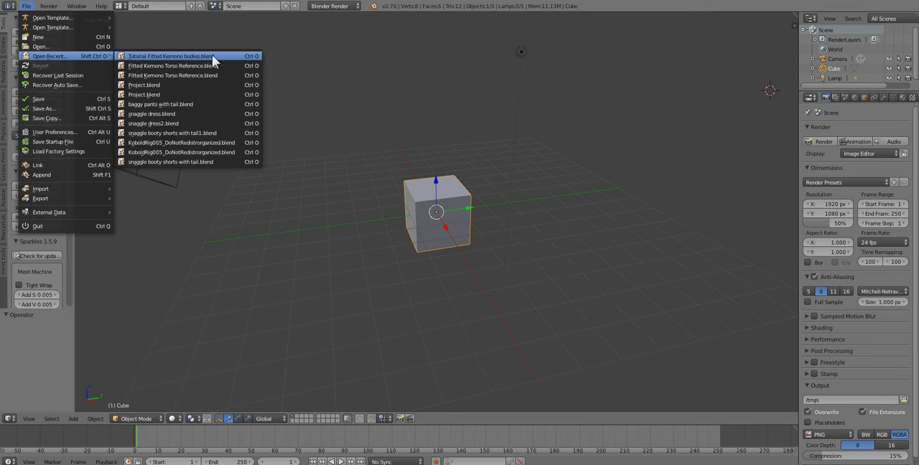
# - Load the most recent tutorial avatar file and put the Avatar armature into Pose Mode
pyautogui.click(170, 56)
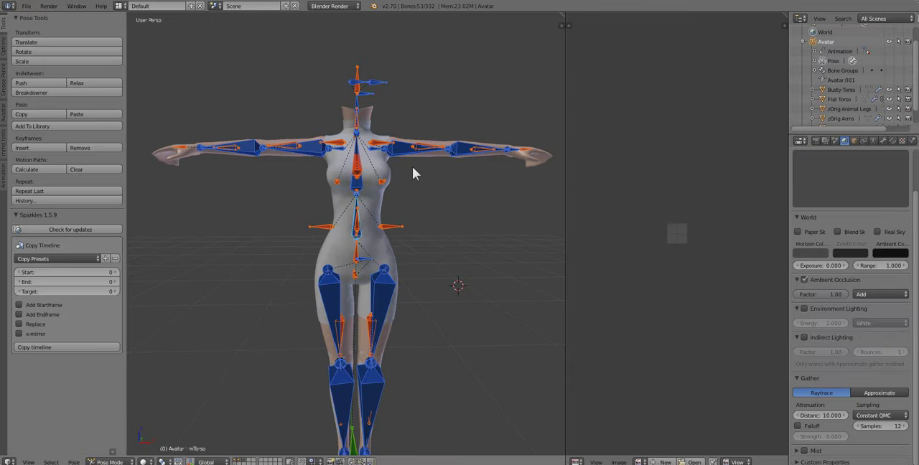
pyautogui.moveTo(261, 263)
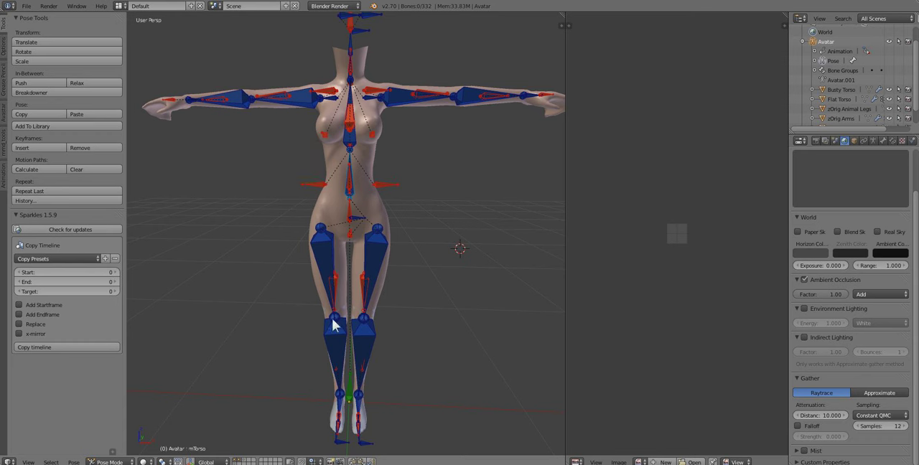
pyautogui.moveTo(333, 239)
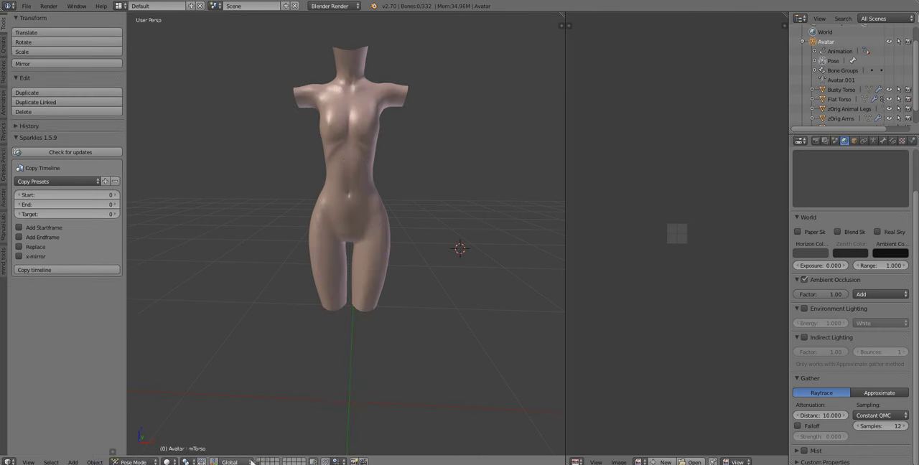
pyautogui.click(132, 463)
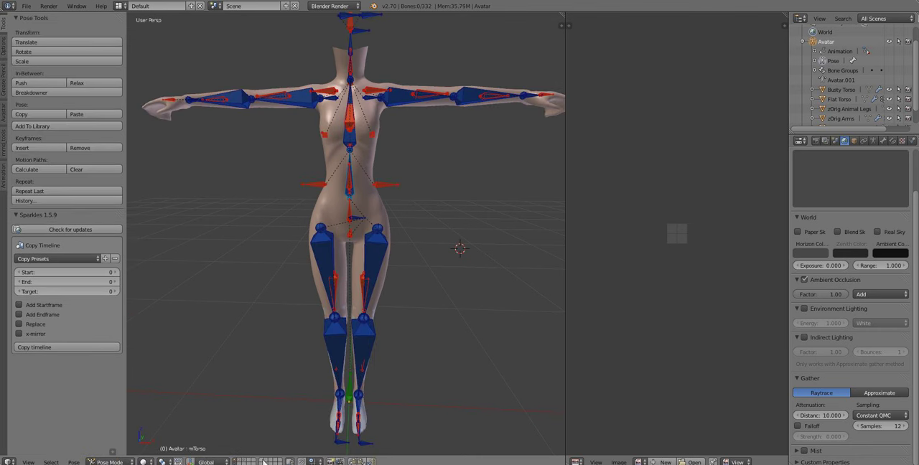
pyautogui.moveTo(422, 173)
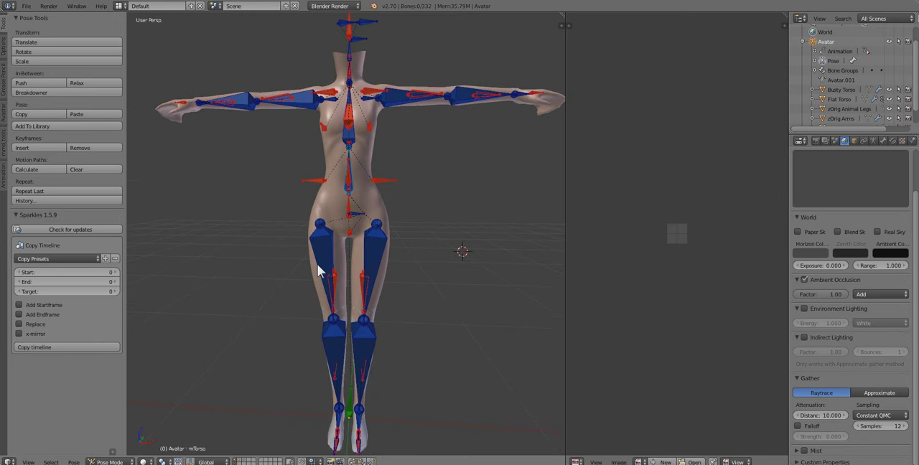
pyautogui.moveTo(252, 414)
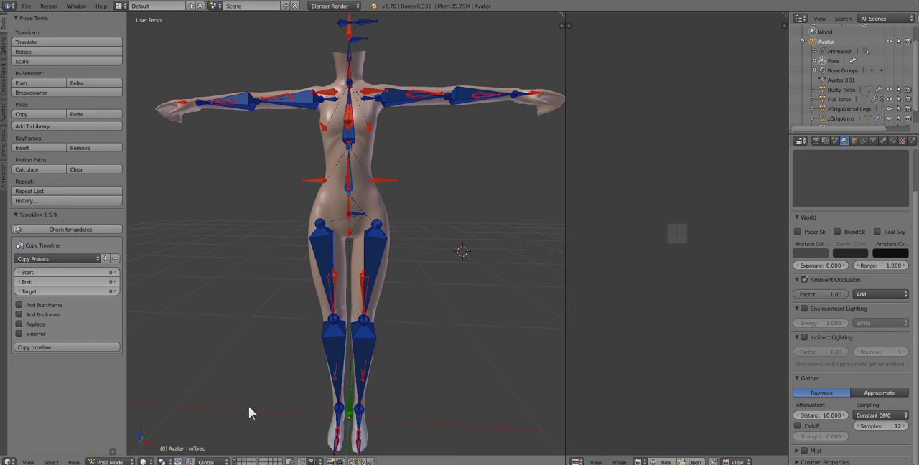
pyautogui.moveTo(256, 400)
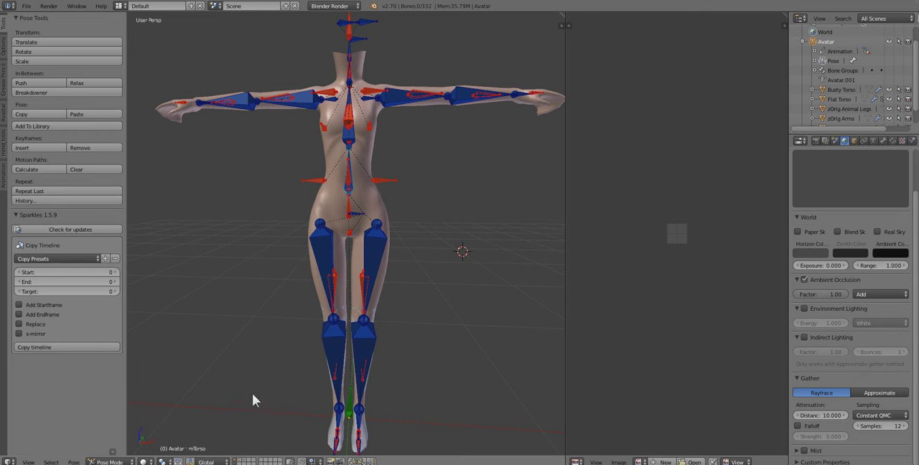
pyautogui.moveTo(323, 399)
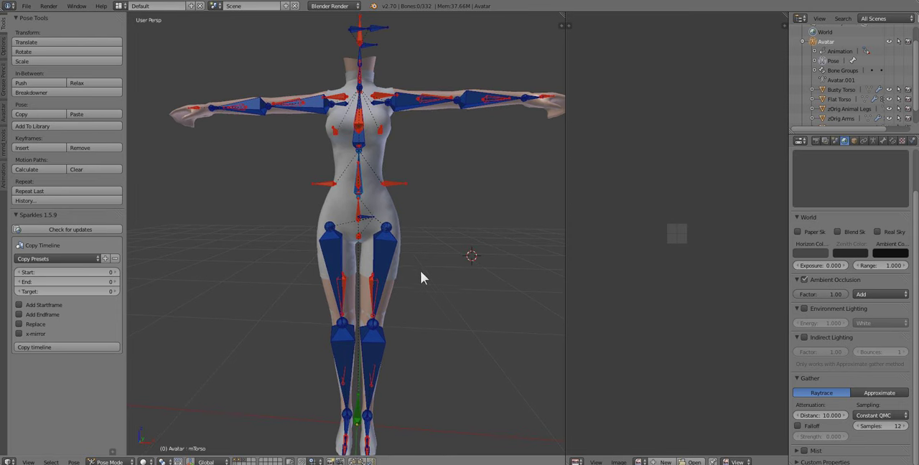
pyautogui.moveTo(424, 267)
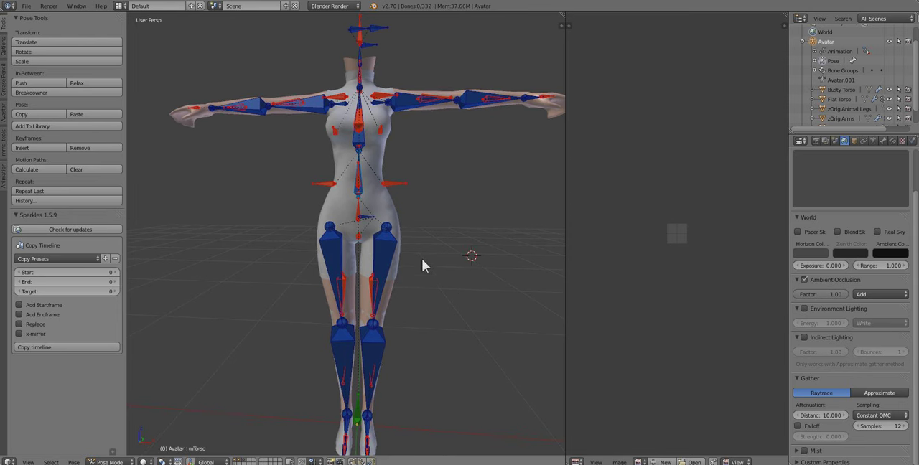
pyautogui.moveTo(439, 227)
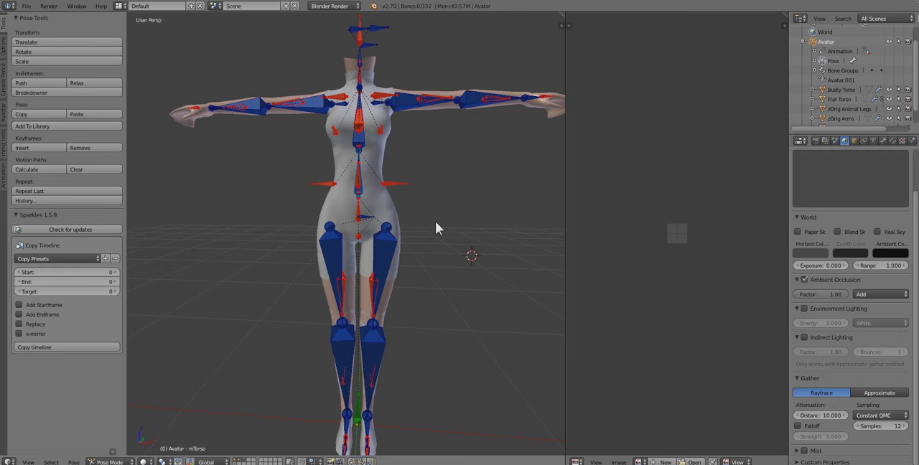
pyautogui.press('n')
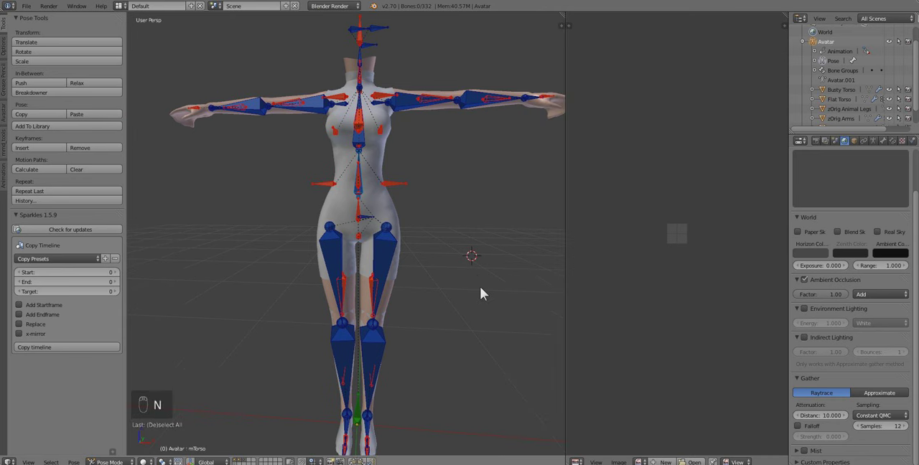
pyautogui.moveTo(386, 201)
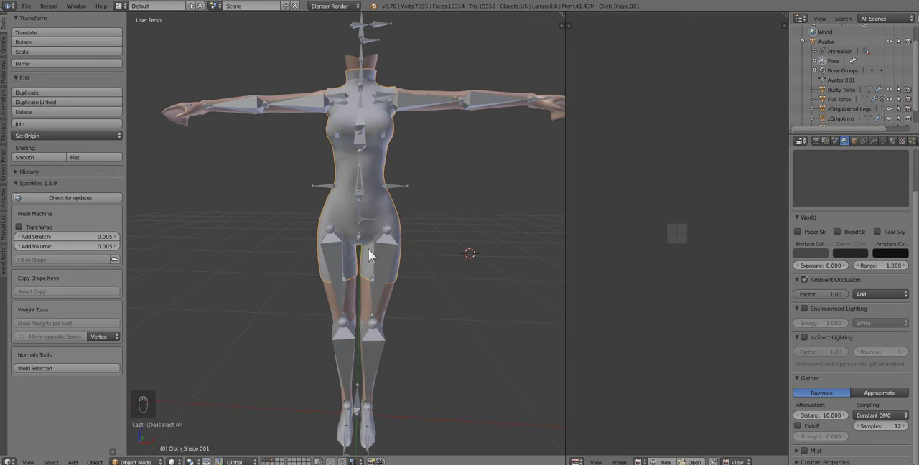
pyautogui.moveTo(425, 291)
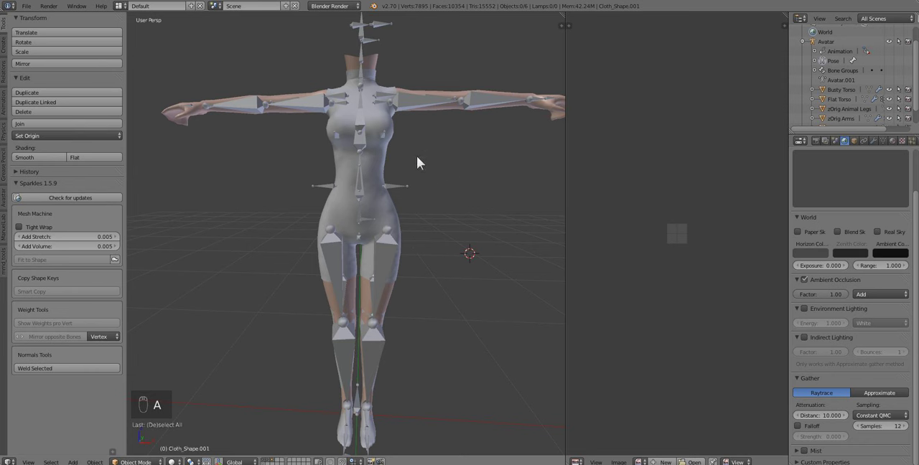
pyautogui.moveTo(394, 221)
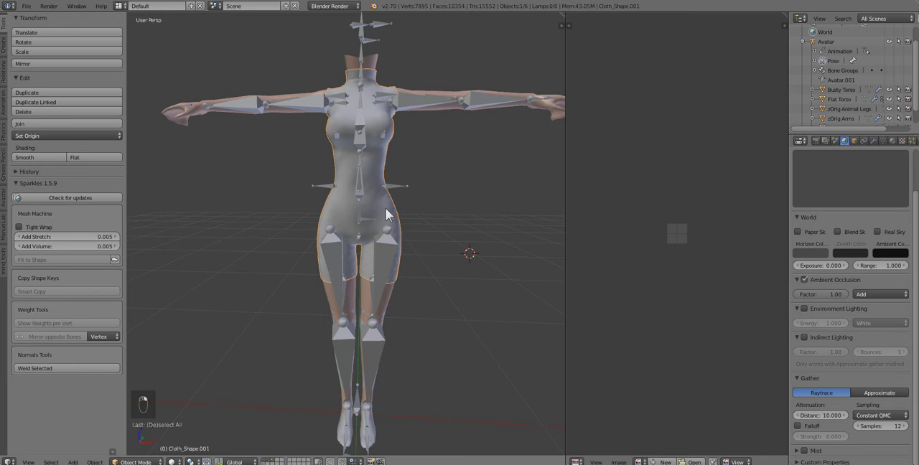
pyautogui.moveTo(388, 69)
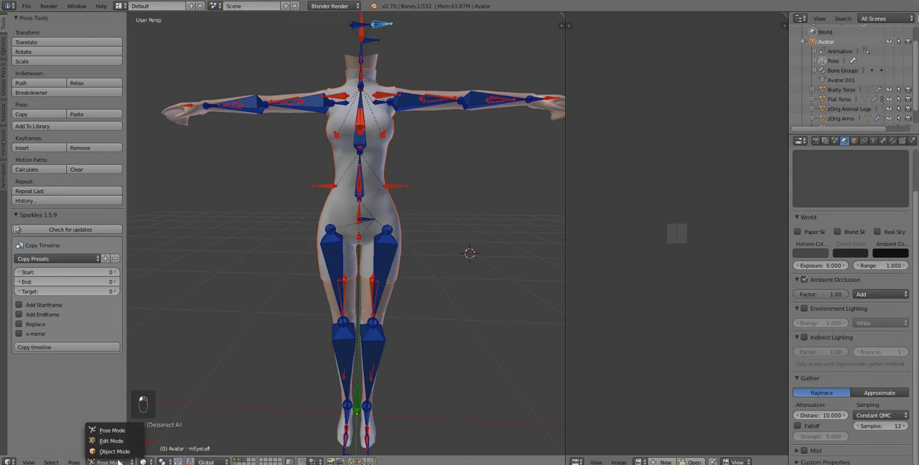
pyautogui.moveTo(115, 451)
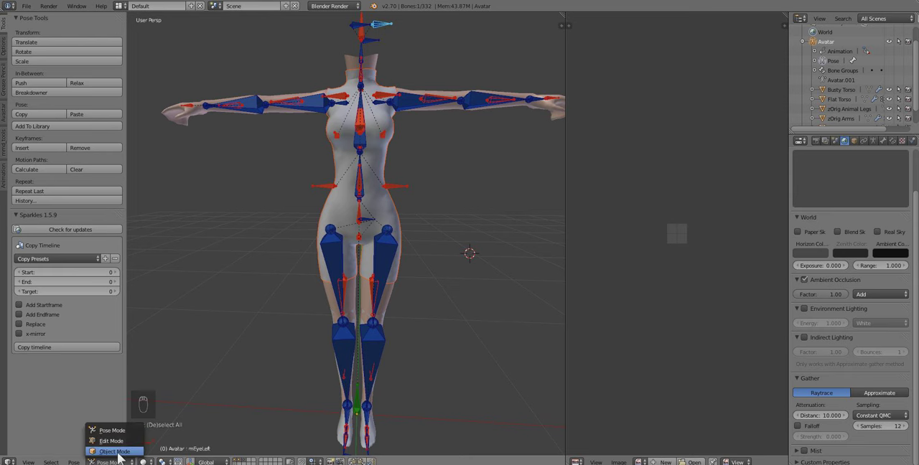
# - Parent the bodysuit Cloth_Shape.001 to the avatar armature with automatic weights via Ctrl+P
pyautogui.click(115, 451)
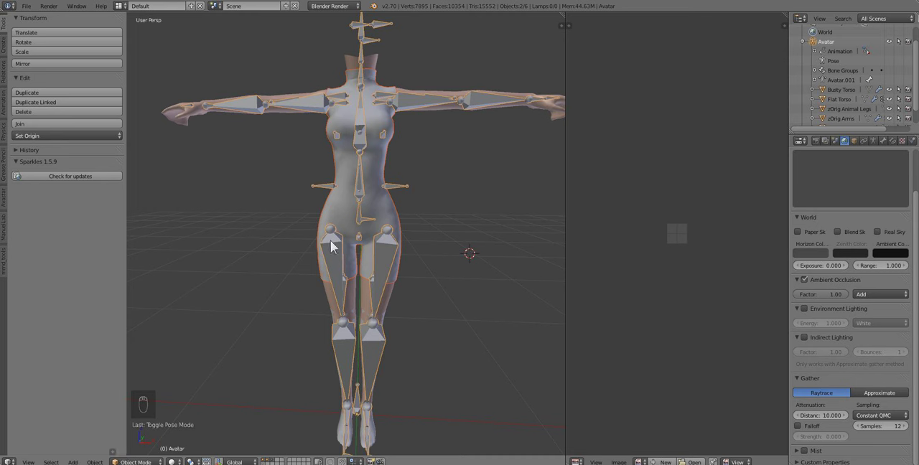
pyautogui.moveTo(394, 210)
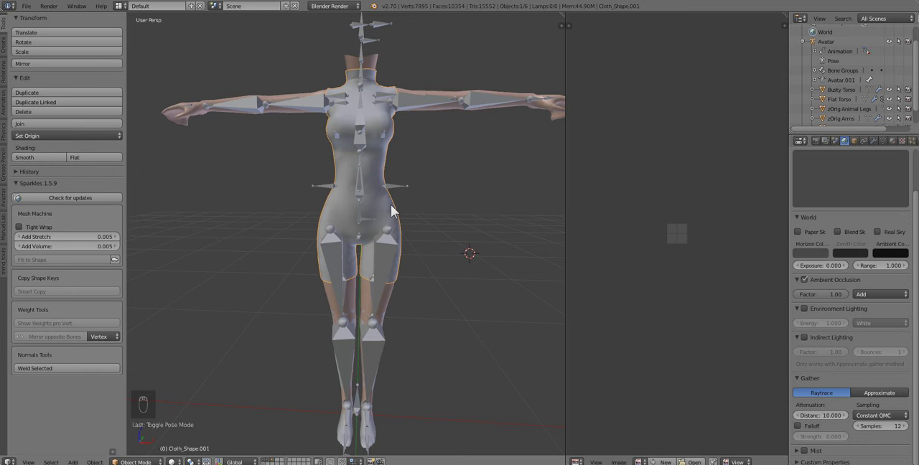
pyautogui.moveTo(408, 130)
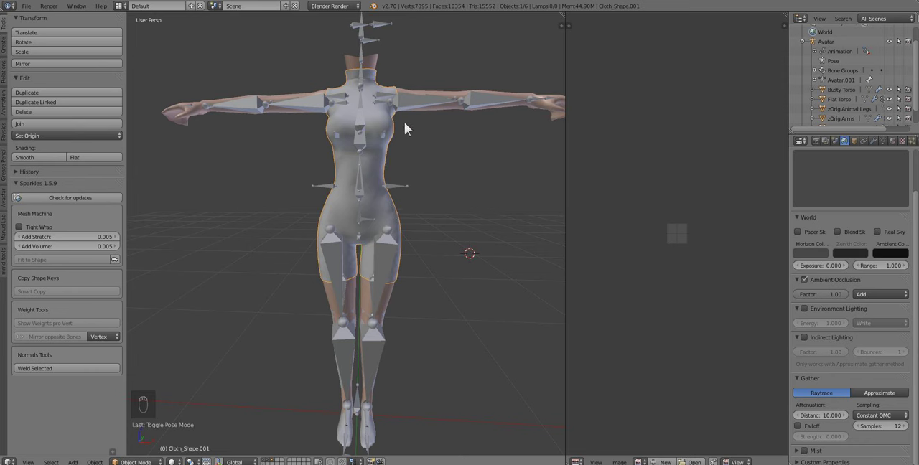
pyautogui.moveTo(387, 51)
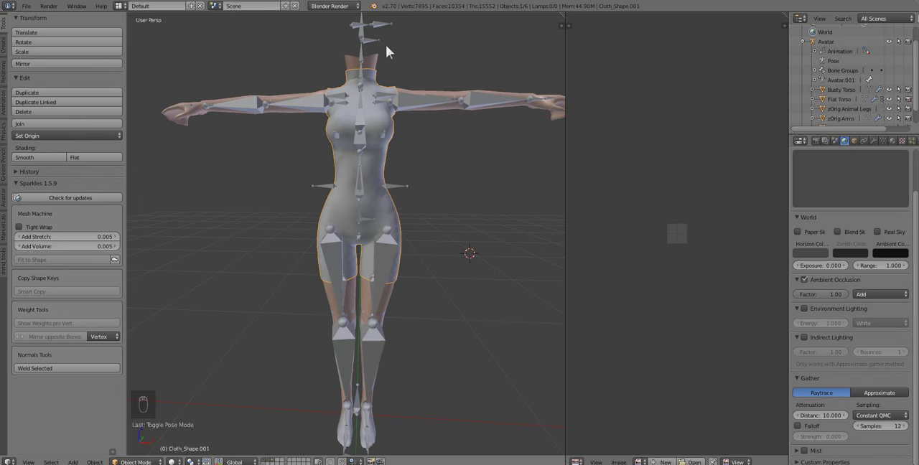
pyautogui.moveTo(381, 30)
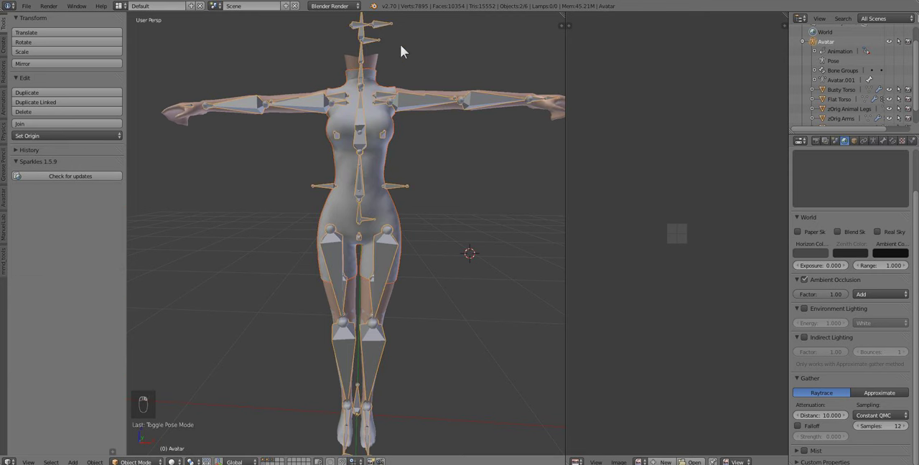
pyautogui.moveTo(408, 52)
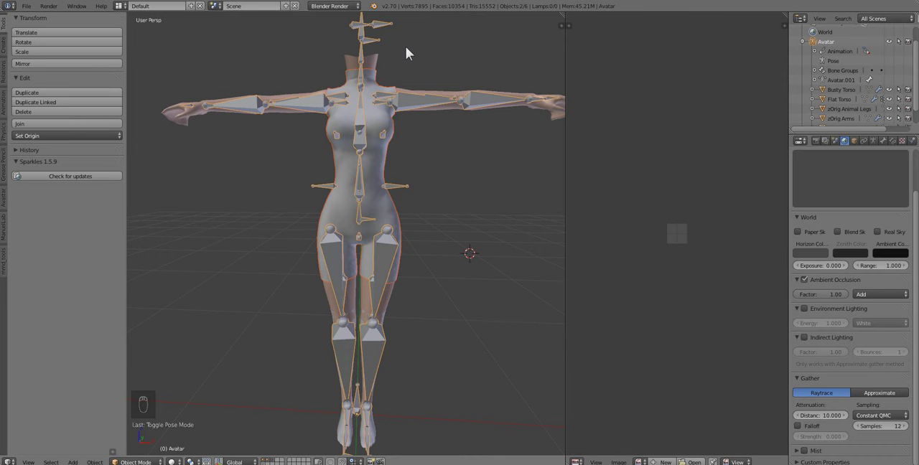
pyautogui.press('ctrl+p')
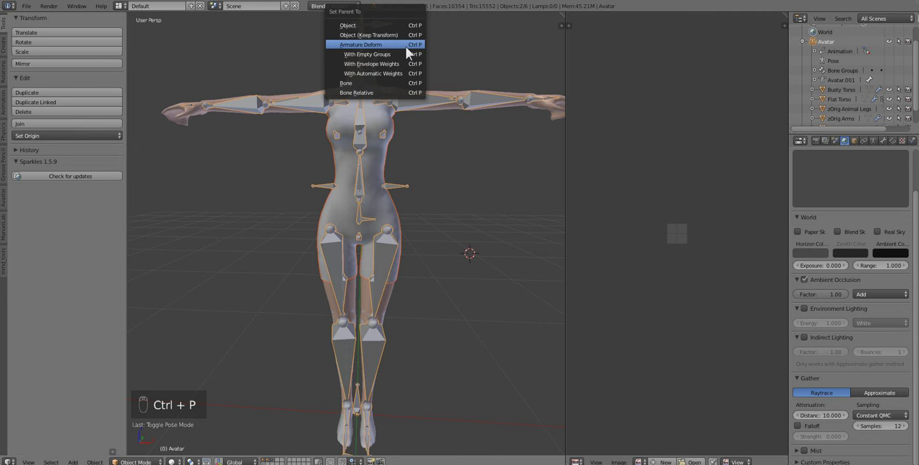
pyautogui.moveTo(361, 44)
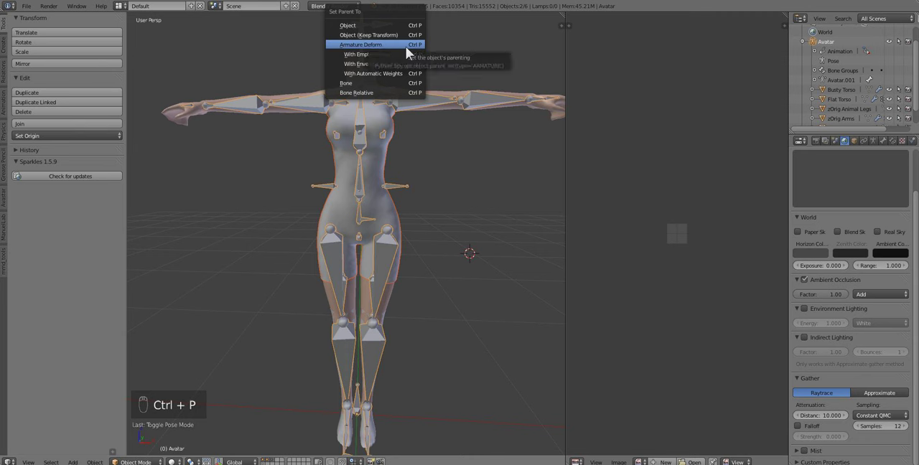
pyautogui.moveTo(393, 78)
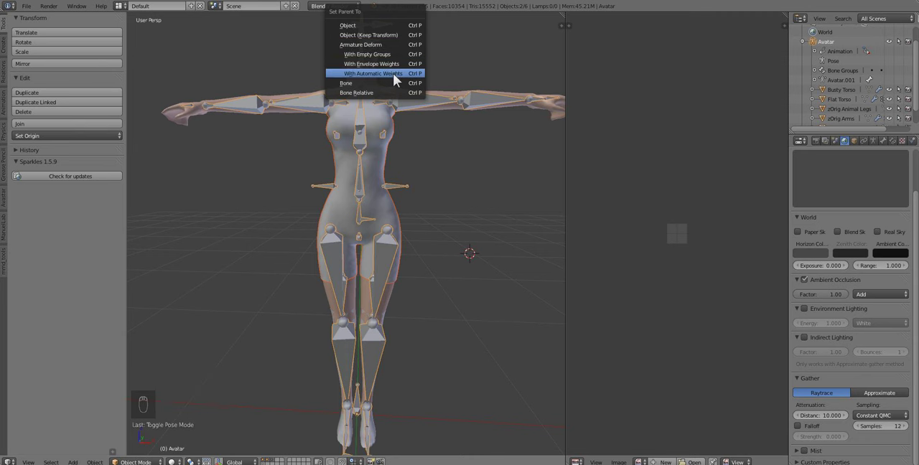
pyautogui.click(372, 72)
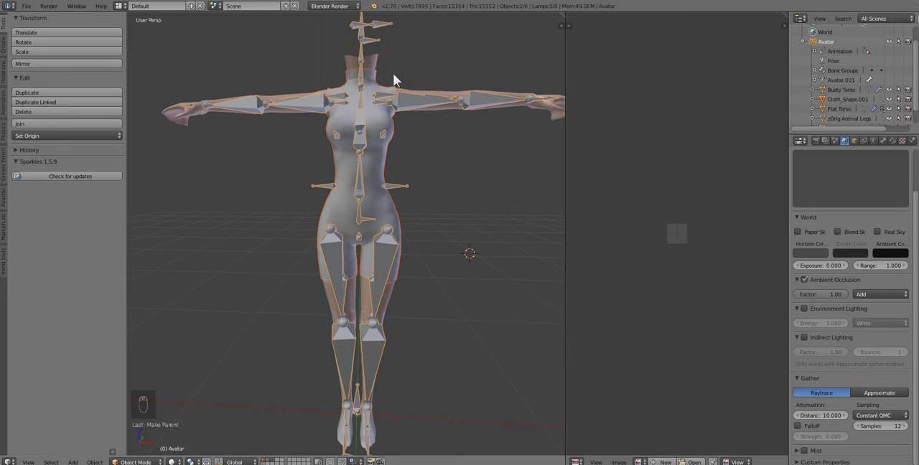
pyautogui.moveTo(419, 279)
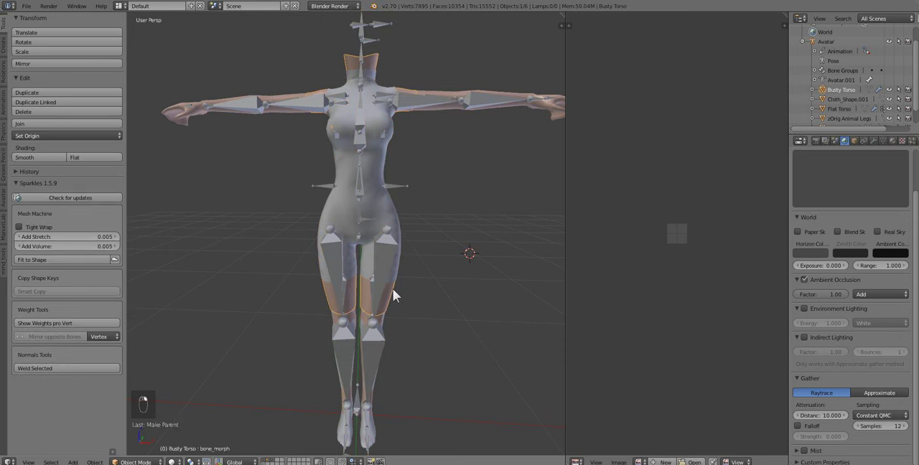
pyautogui.moveTo(405, 233)
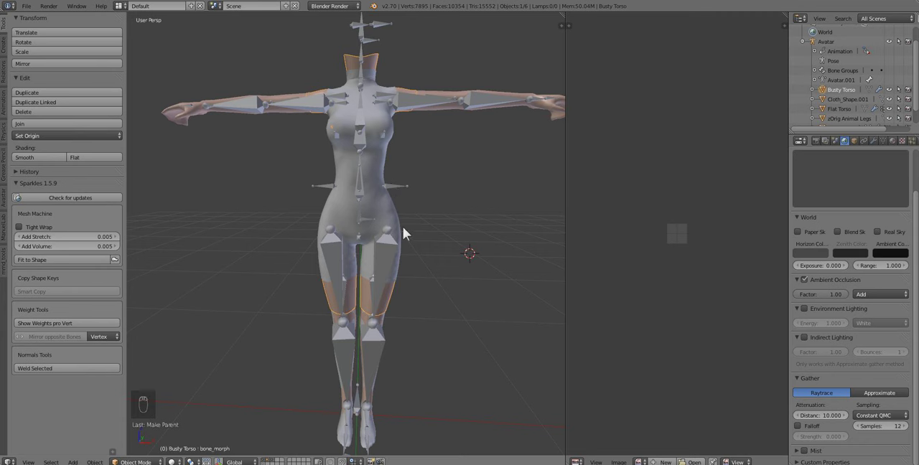
pyautogui.moveTo(465, 307)
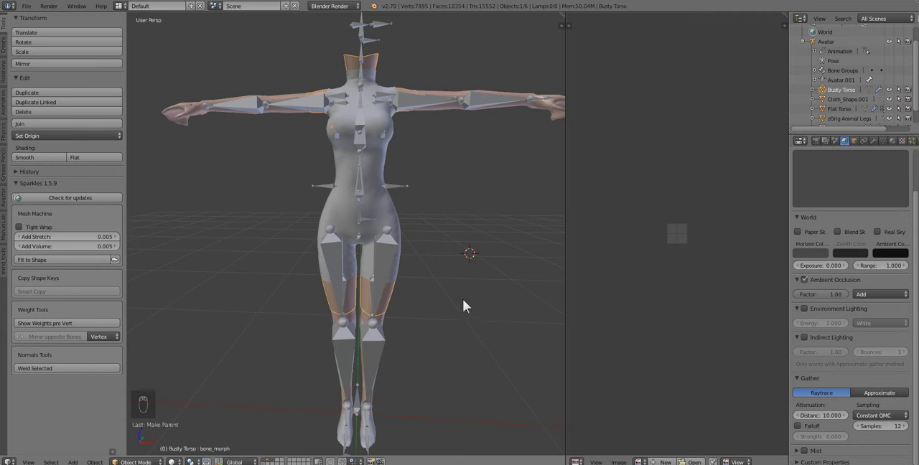
pyautogui.moveTo(391, 299)
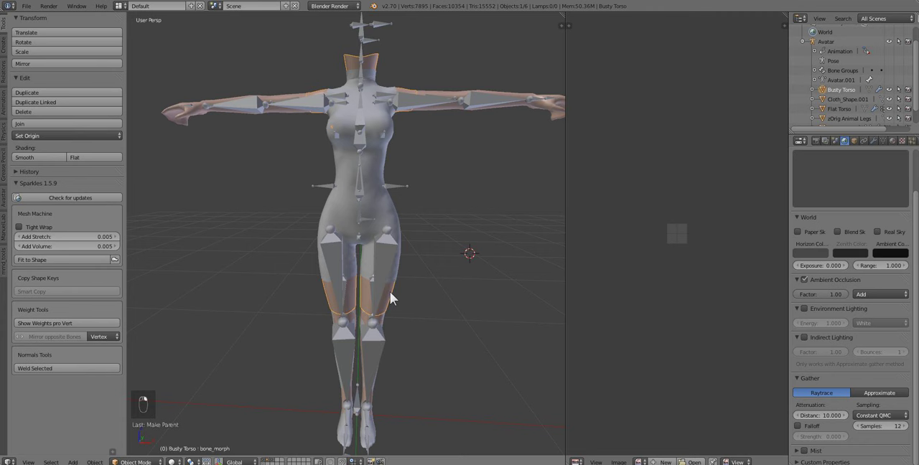
pyautogui.moveTo(397, 199)
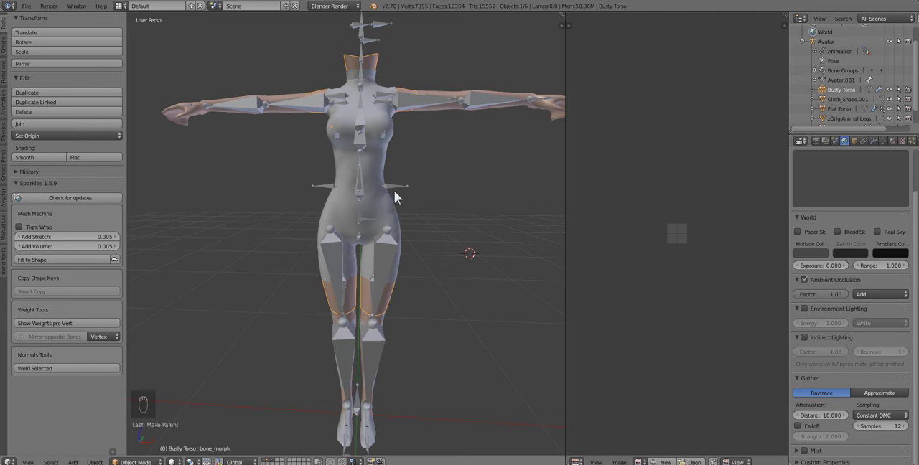
pyautogui.moveTo(382, 168)
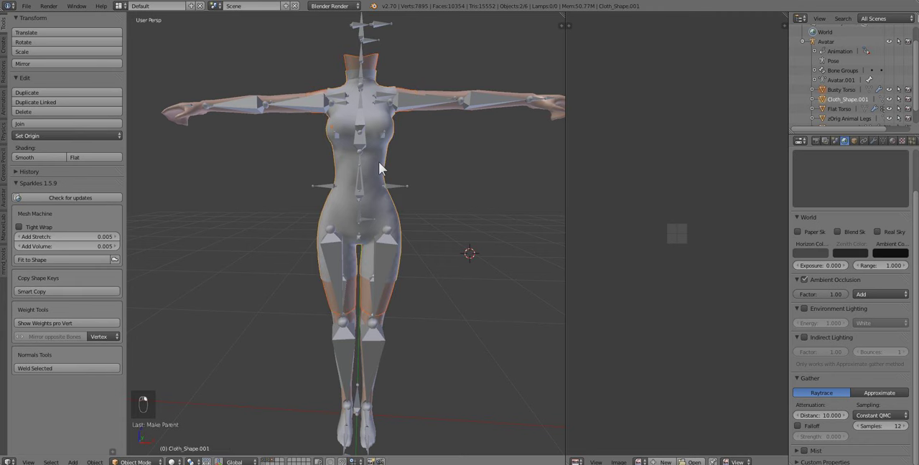
pyautogui.moveTo(385, 306)
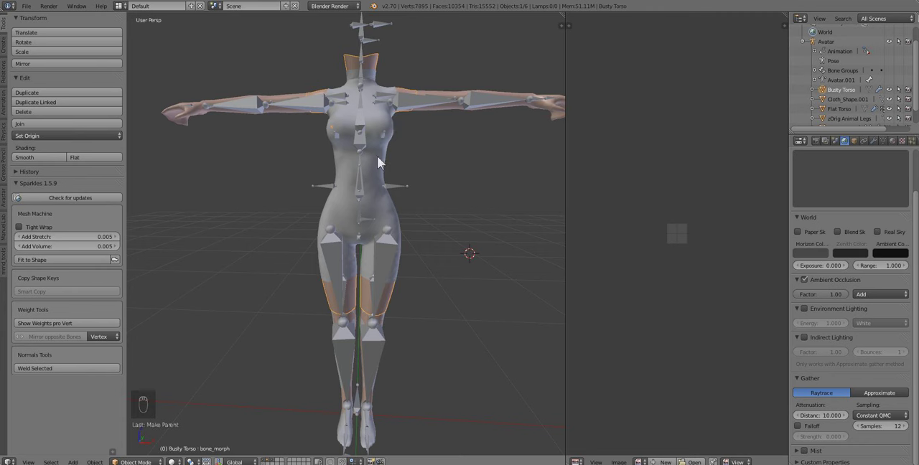
pyautogui.moveTo(393, 171)
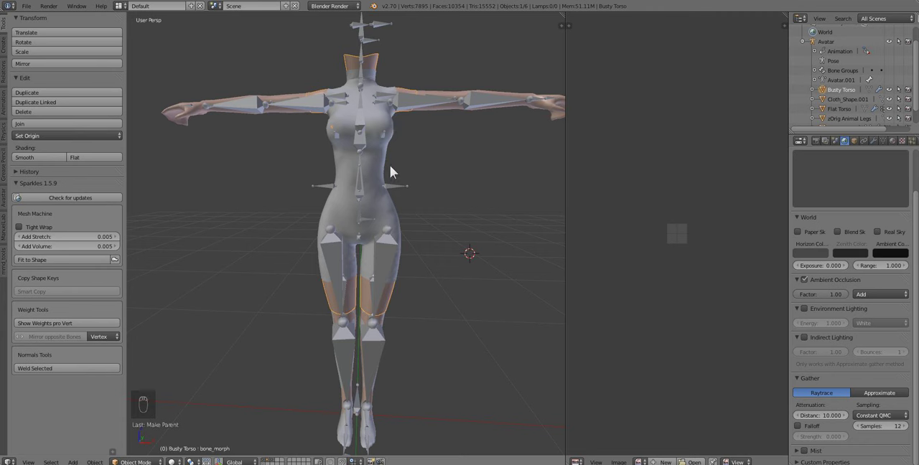
pyautogui.moveTo(431, 213)
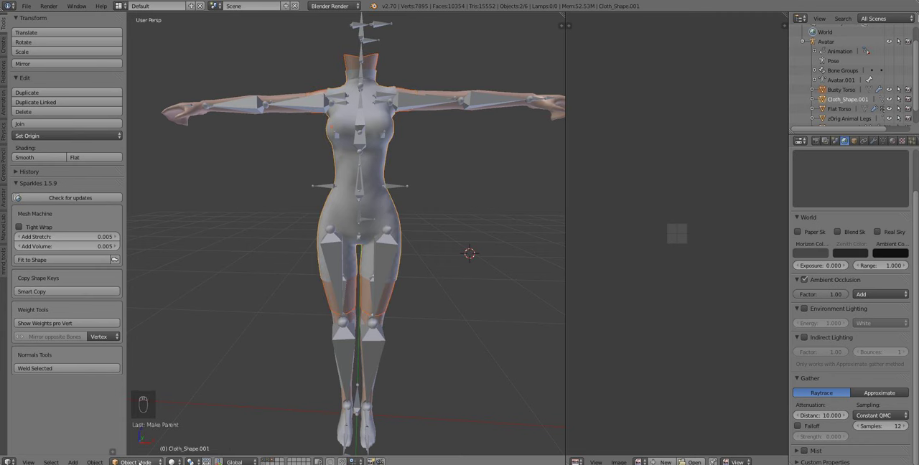
# - Switch the bodysuit from the mode dropdown into Weight Paint, showing blue weight colours
pyautogui.click(135, 463)
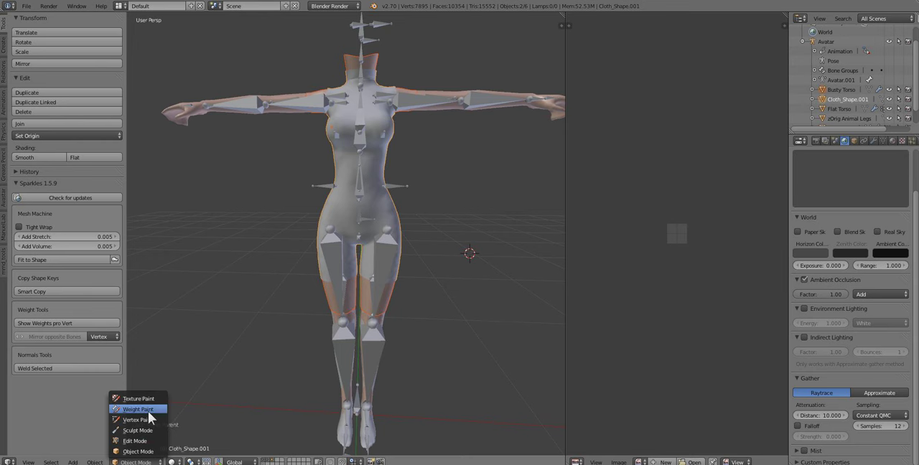
pyautogui.click(138, 408)
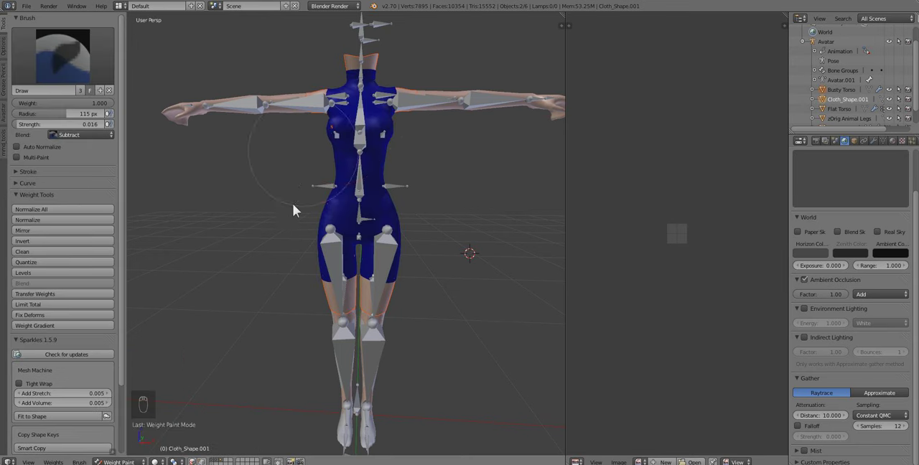
pyautogui.moveTo(356, 154)
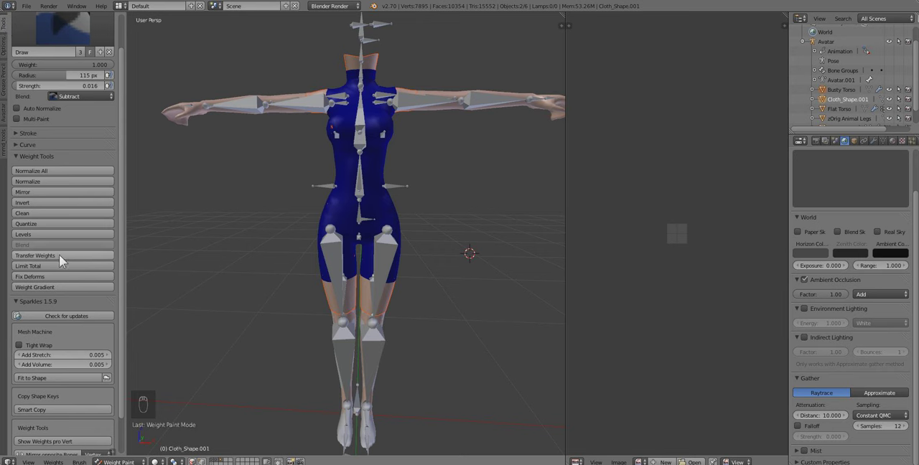
# - Transfer weights from the avatar body to the bodysuit for all groups using nearest-face matching
pyautogui.click(34, 256)
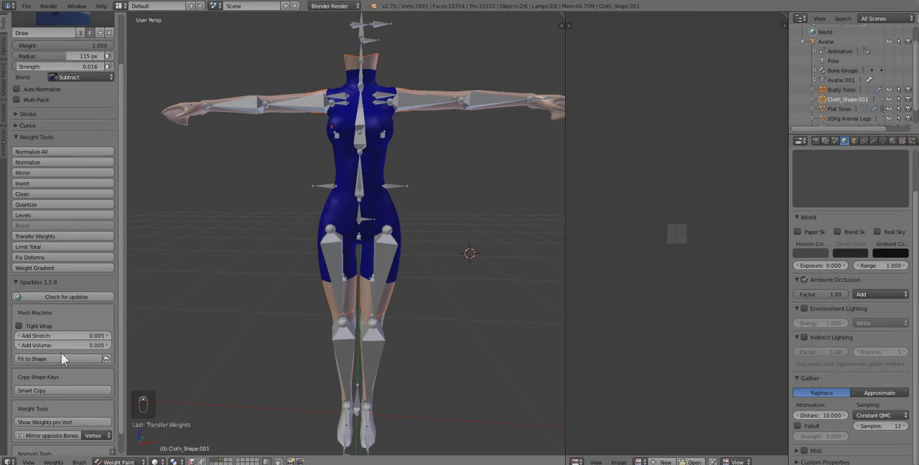
pyautogui.click(34, 236)
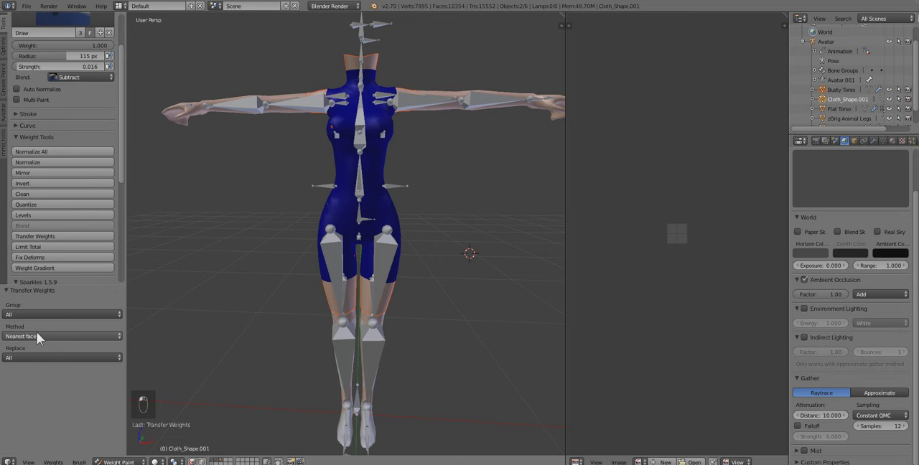
pyautogui.moveTo(201, 351)
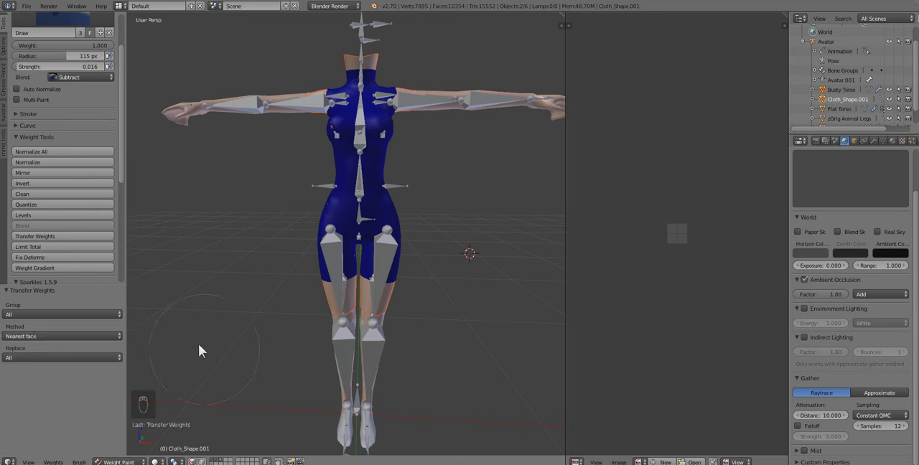
pyautogui.moveTo(178, 362)
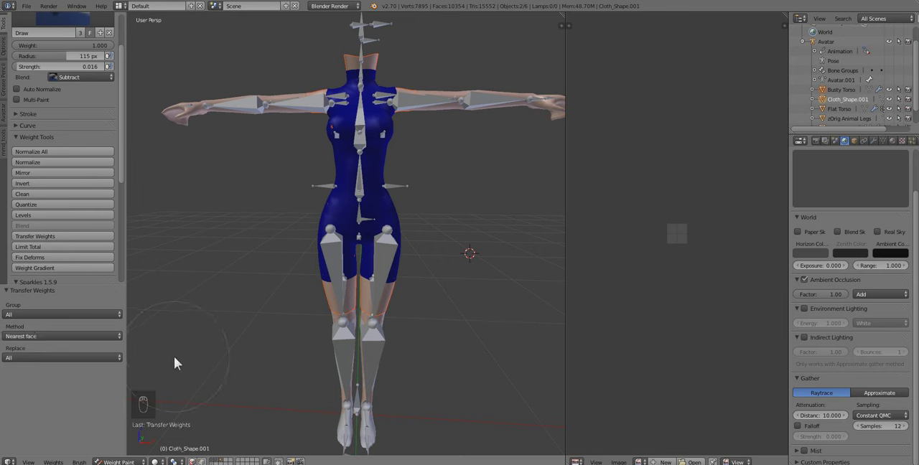
pyautogui.moveTo(178, 362)
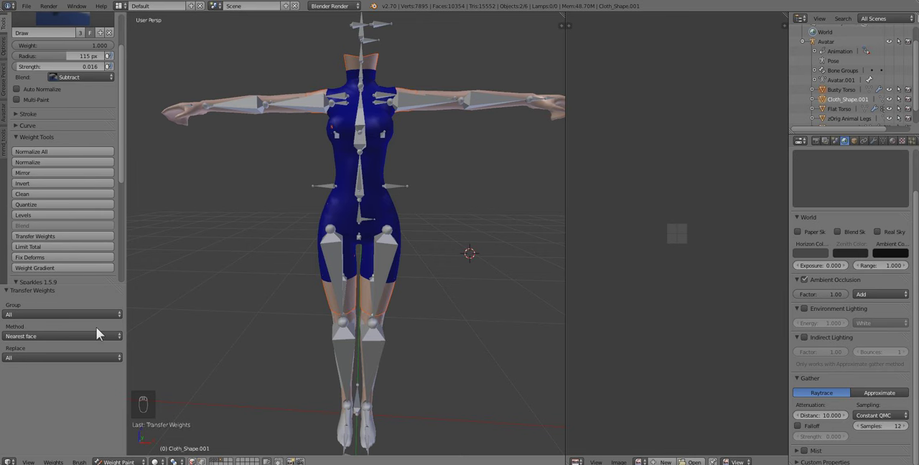
pyautogui.moveTo(334, 267)
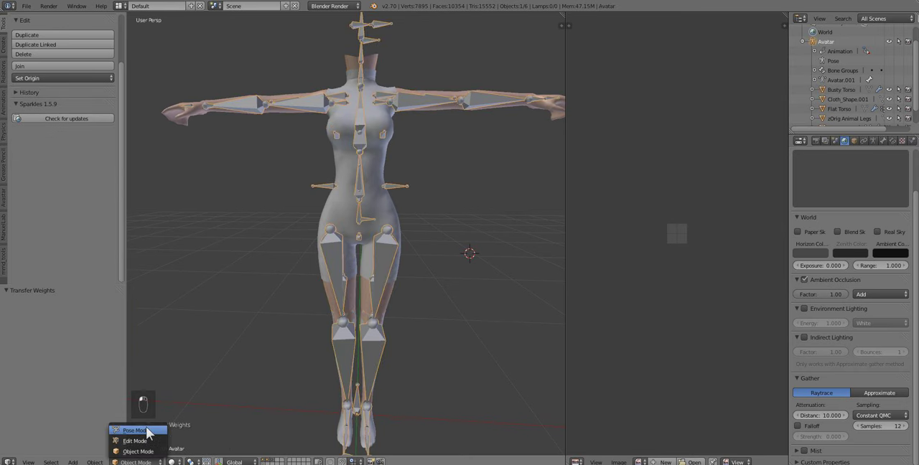
# - Pose the armature, rotate a leg and an arm to test deformation, then clear rotations to the T-pose
pyautogui.click(134, 431)
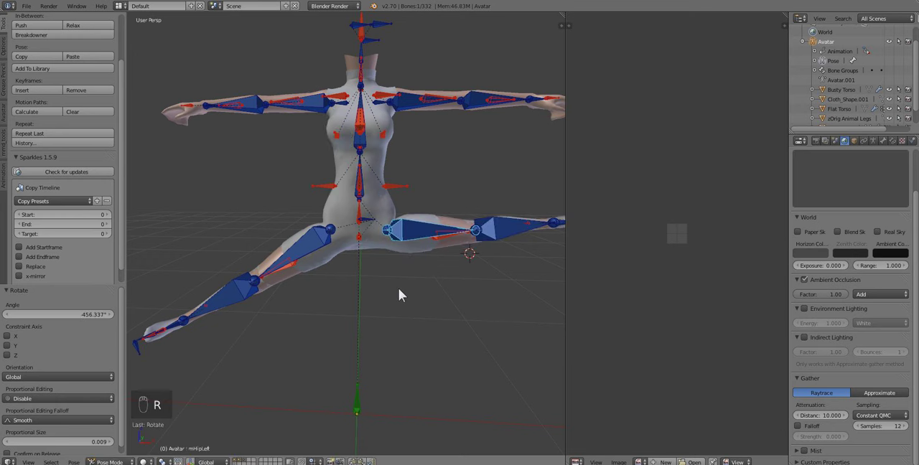
pyautogui.press('alt+r')
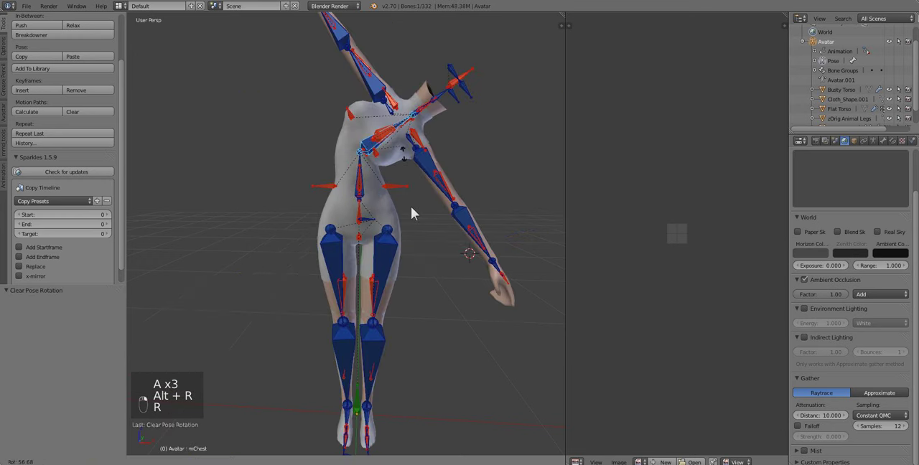
pyautogui.press('r')
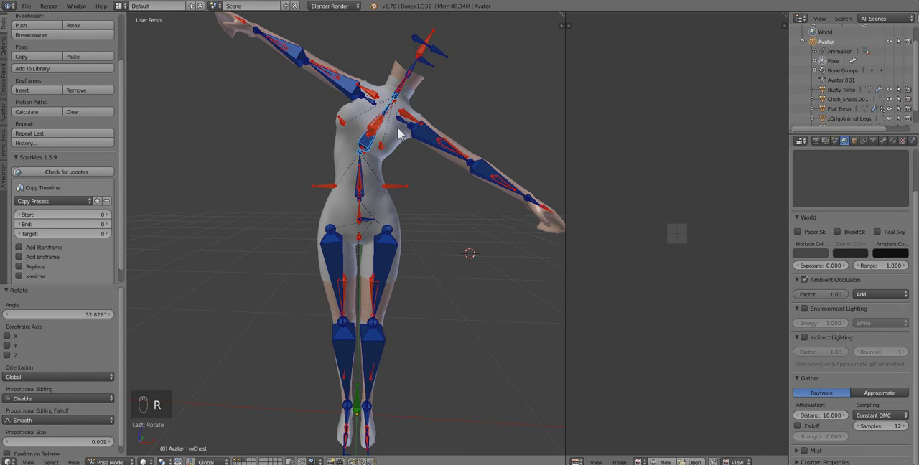
pyautogui.press('alt+r')
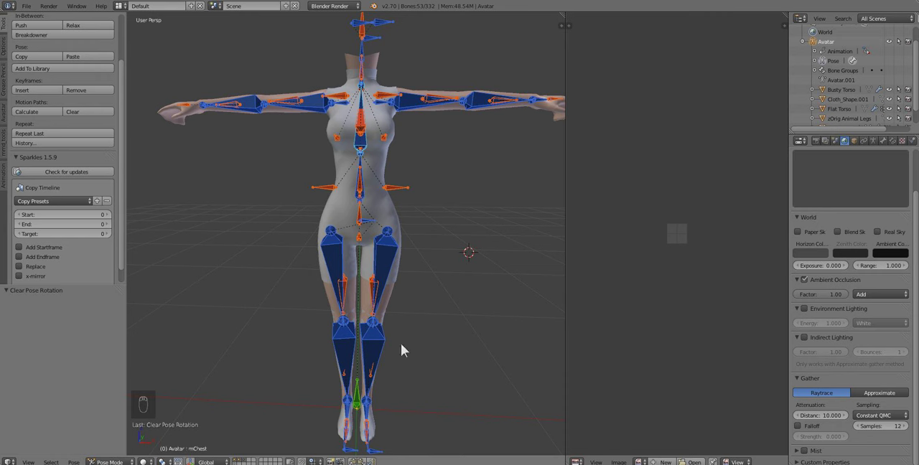
pyautogui.moveTo(373, 249)
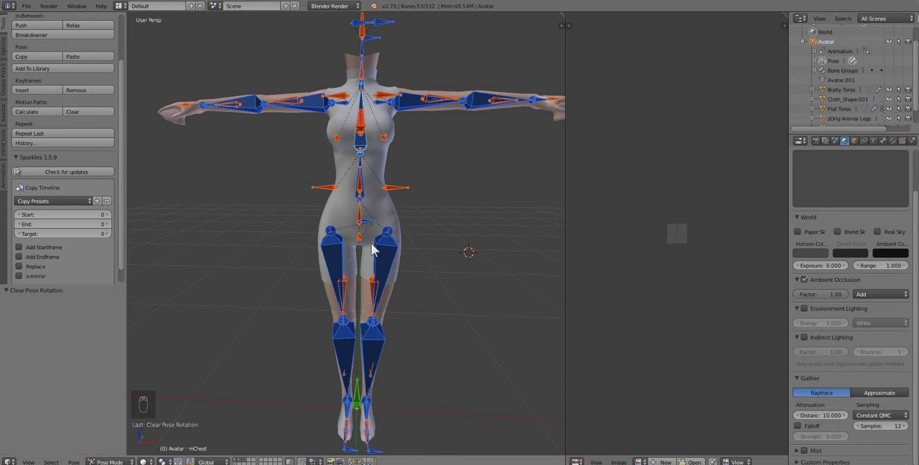
pyautogui.moveTo(396, 219)
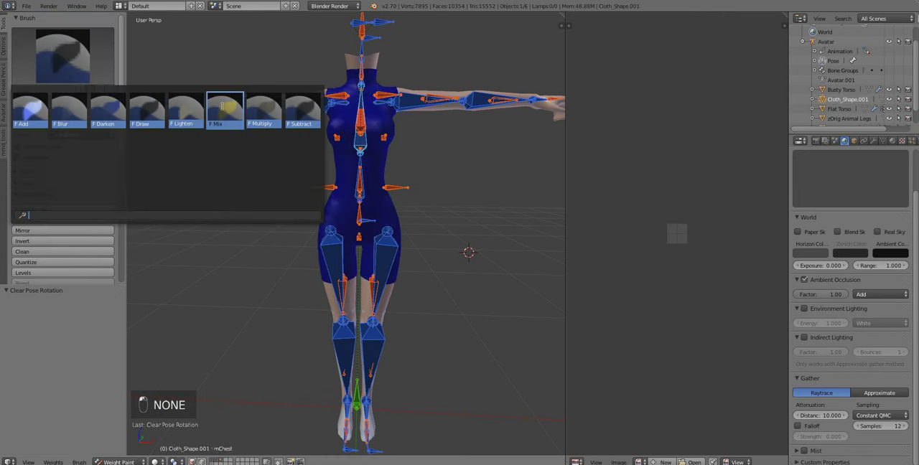
# - Soften the waist weights with the Mix brush, bend the spine sideways to test, then clear the pose
pyautogui.click(224, 108)
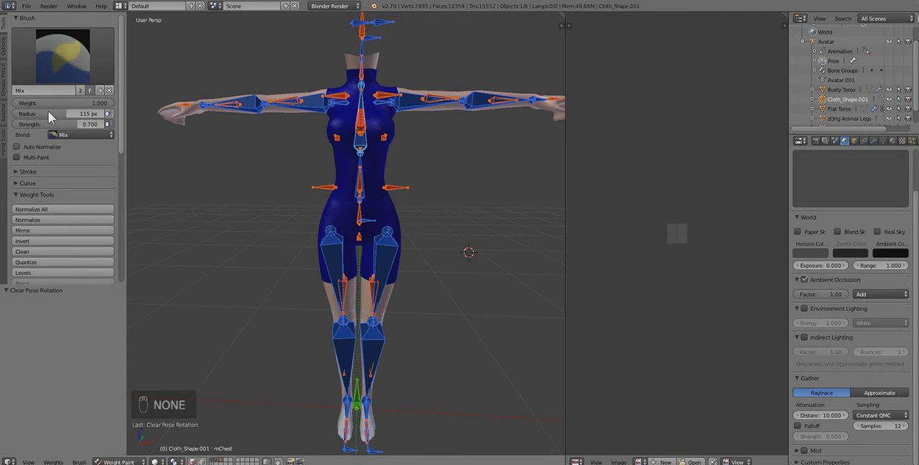
pyautogui.click(63, 103)
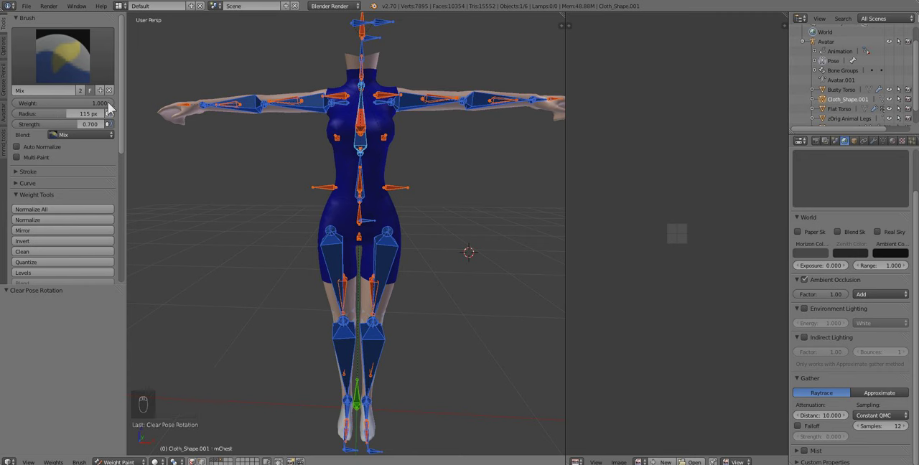
pyautogui.moveTo(380, 189)
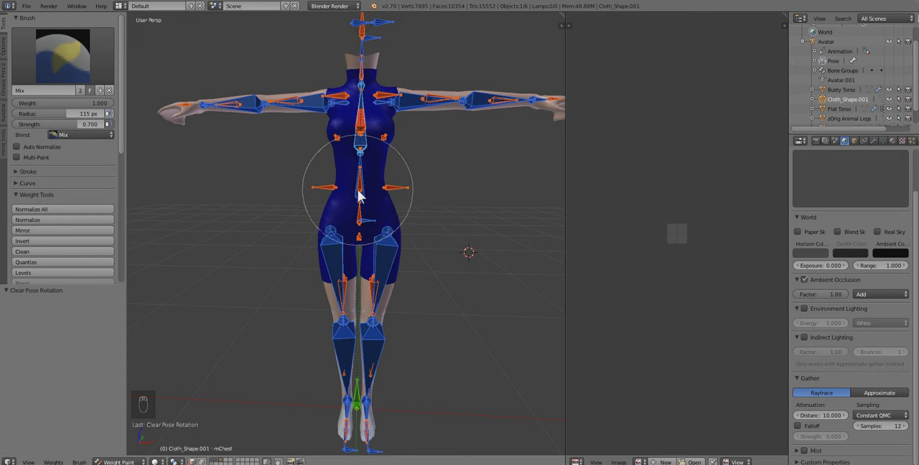
pyautogui.moveTo(391, 136)
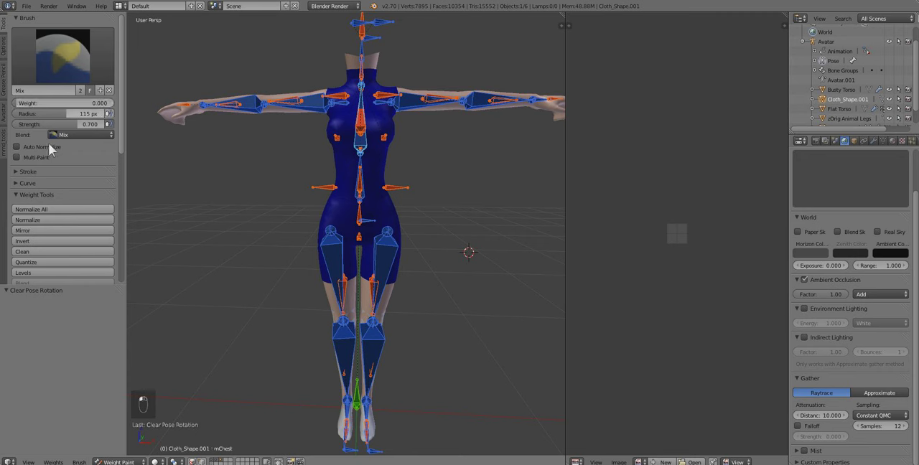
pyautogui.moveTo(341, 199)
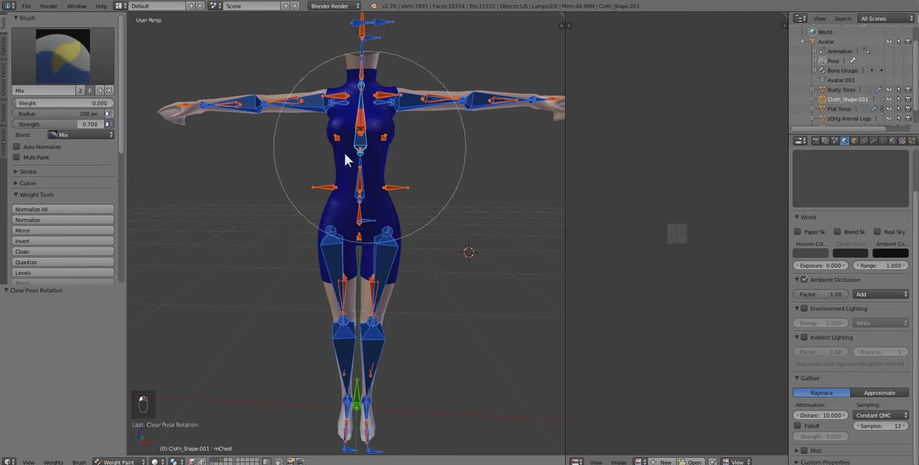
pyautogui.moveTo(401, 152)
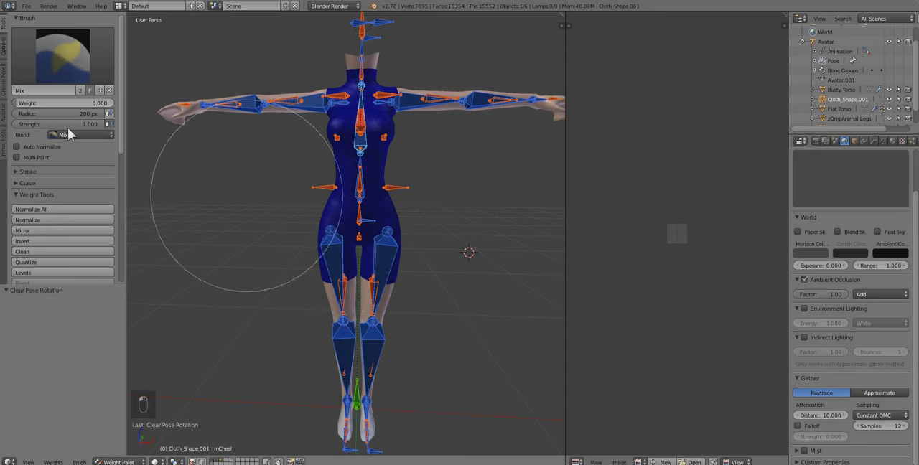
pyautogui.moveTo(379, 157)
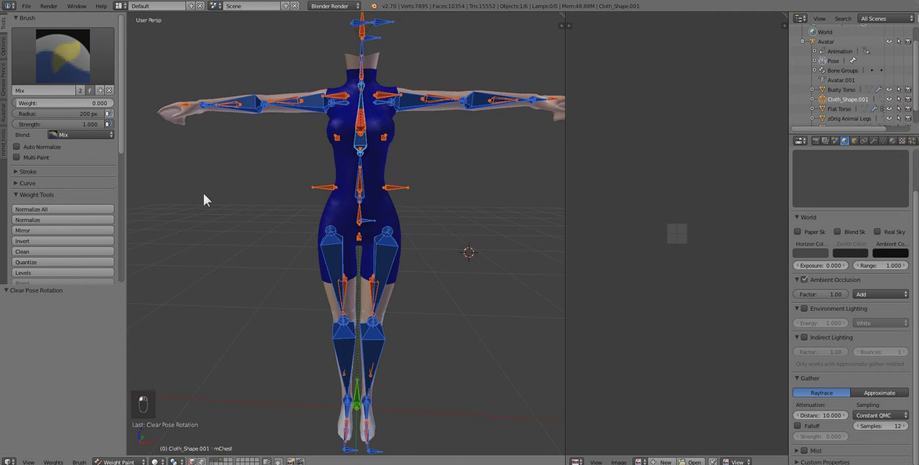
pyautogui.moveTo(299, 175)
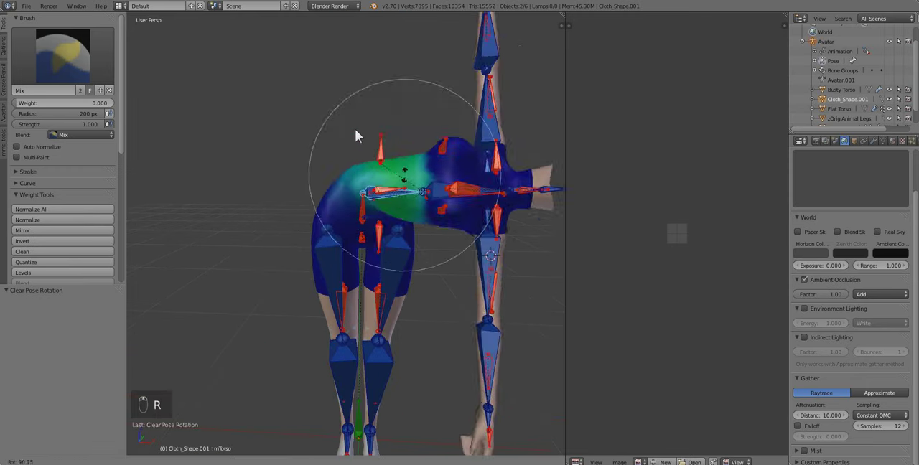
pyautogui.moveTo(359, 136); pyautogui.dragTo(308, 170)
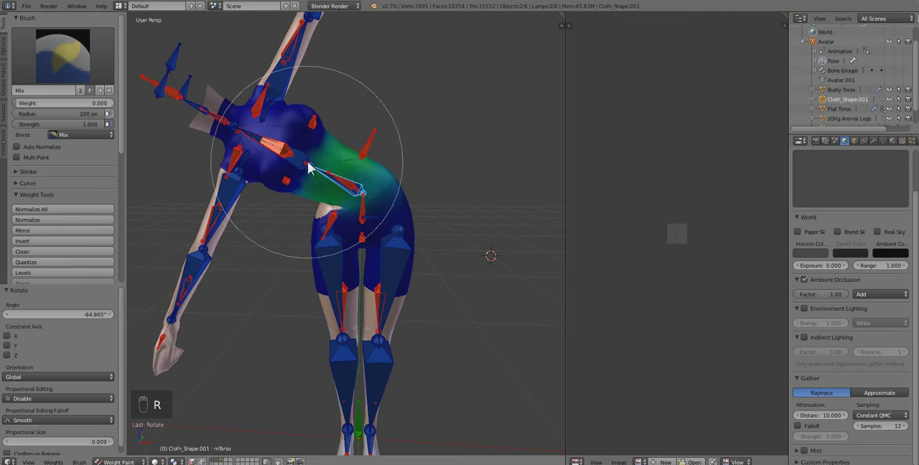
pyautogui.press('alt+r')
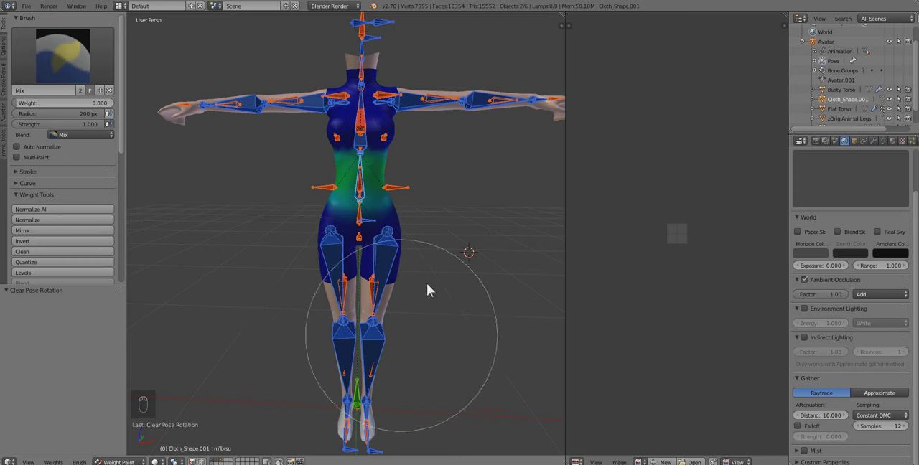
pyautogui.moveTo(261, 244)
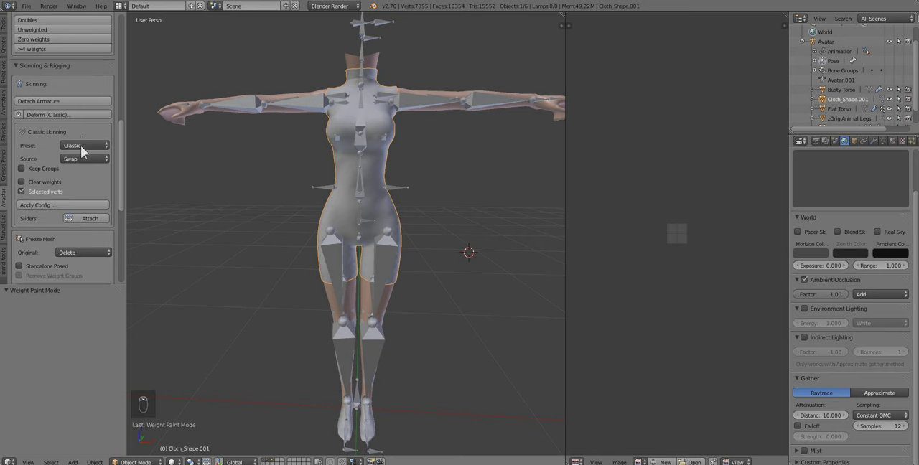
pyautogui.moveTo(132, 198)
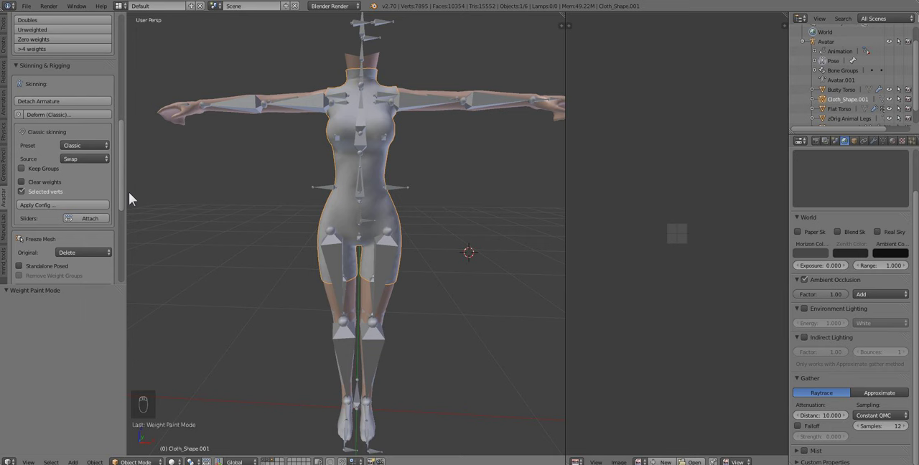
pyautogui.moveTo(352, 158)
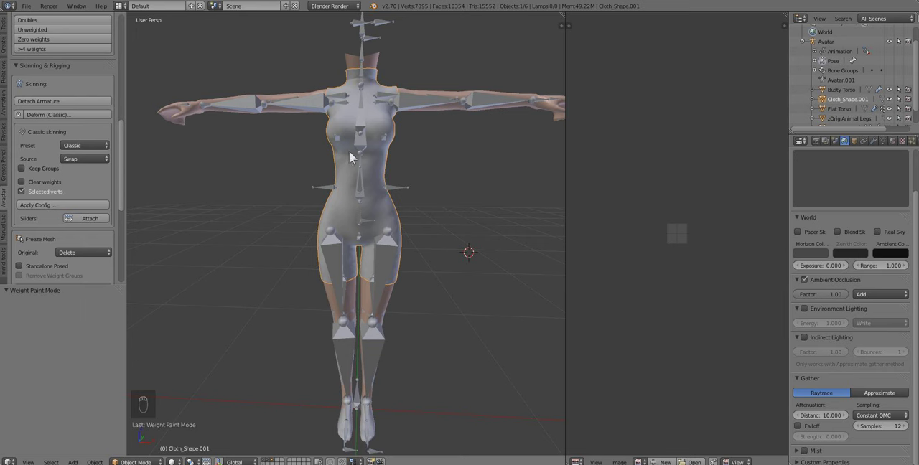
pyautogui.moveTo(386, 169)
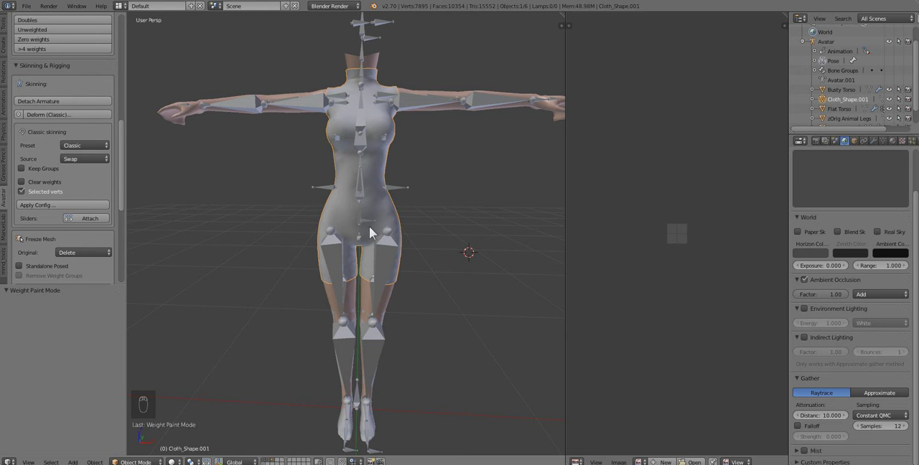
pyautogui.moveTo(399, 272)
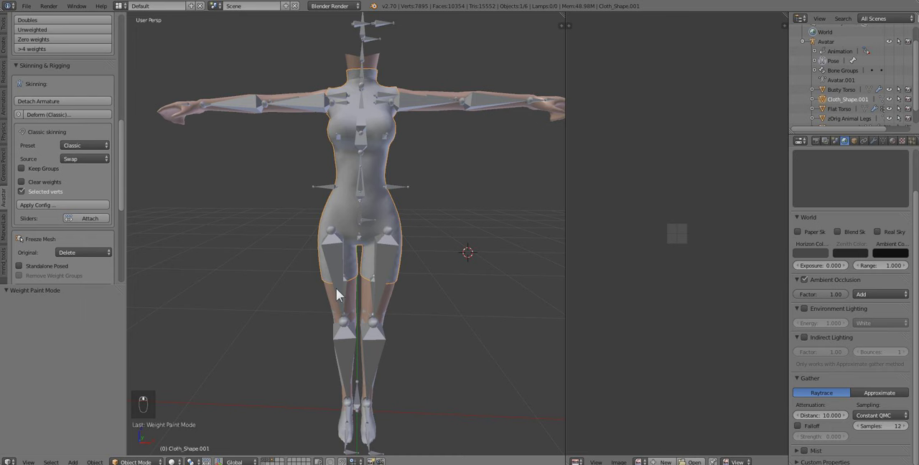
pyautogui.moveTo(382, 168)
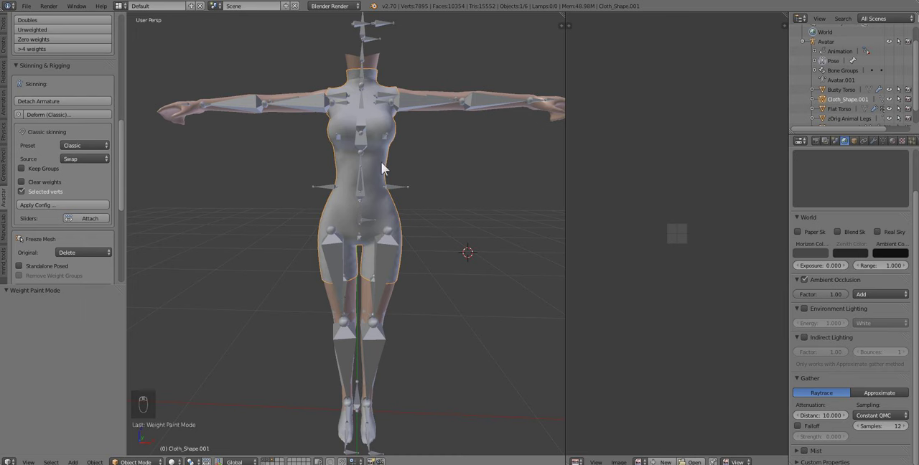
pyautogui.moveTo(58, 34)
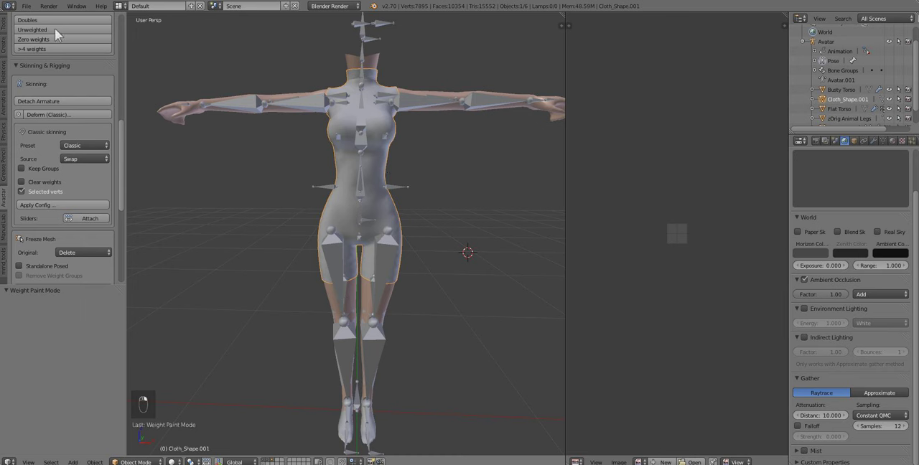
# - Return the bodysuit to Object Mode and bring up the export options for the rigged garment
pyautogui.click(26, 5)
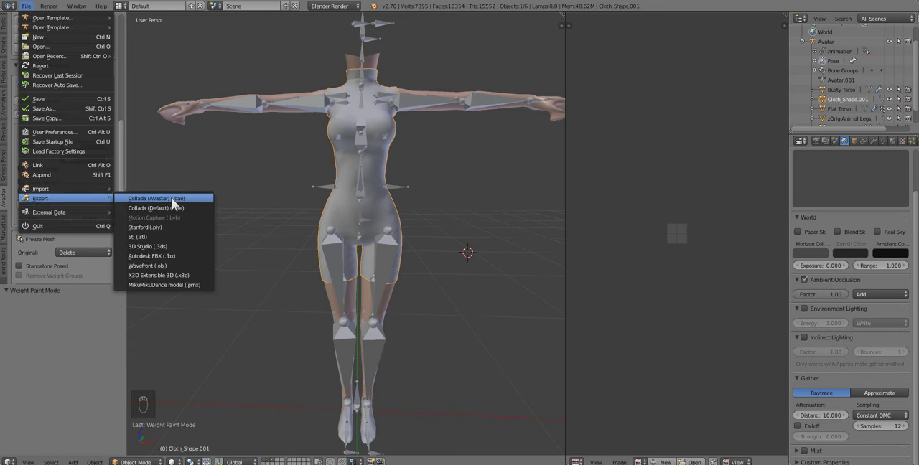
# - Export the bodysuit as a Collada (.dae) file named 'bodysu…' into the Fitted Kemono Torso Reference folder
pyautogui.click(155, 198)
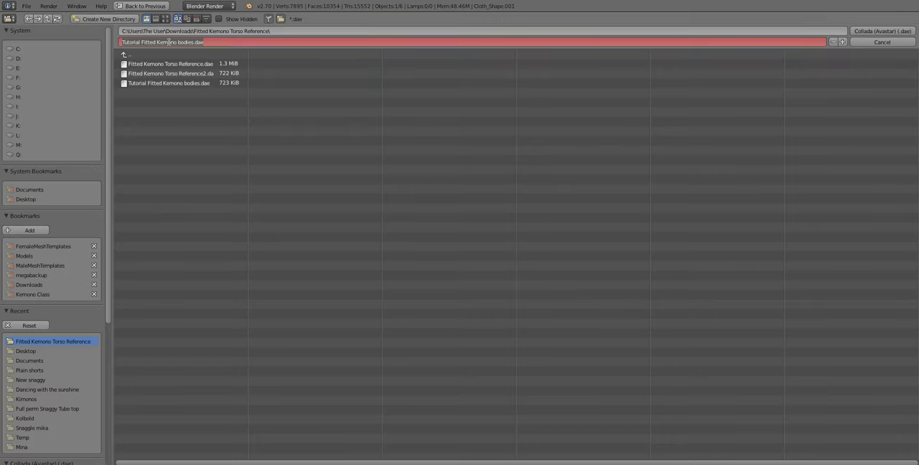
pyautogui.write('bodysu')
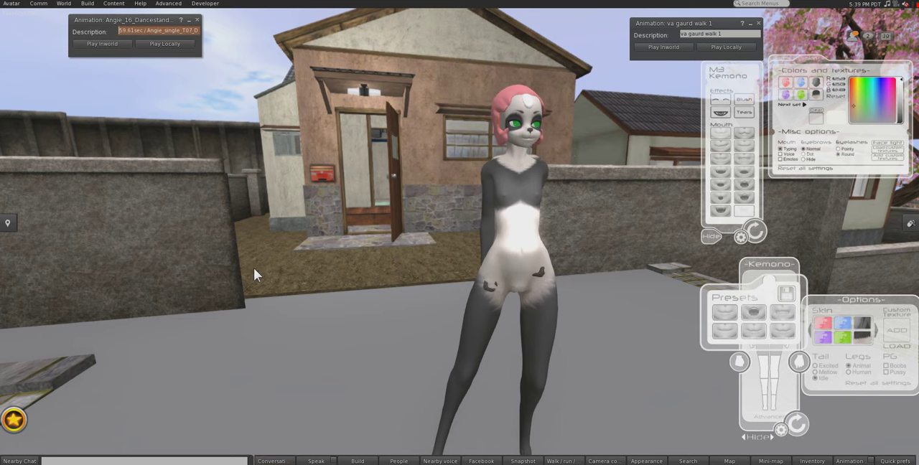
# - Upload the bodysuit .dae via Build > Upload > Model and adjust its level-of-detail settings
pyautogui.click(12, 3)
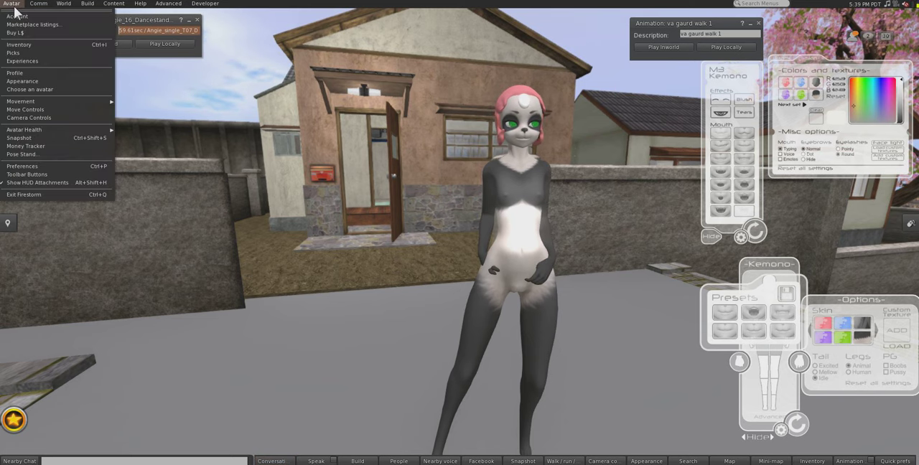
pyautogui.click(87, 3)
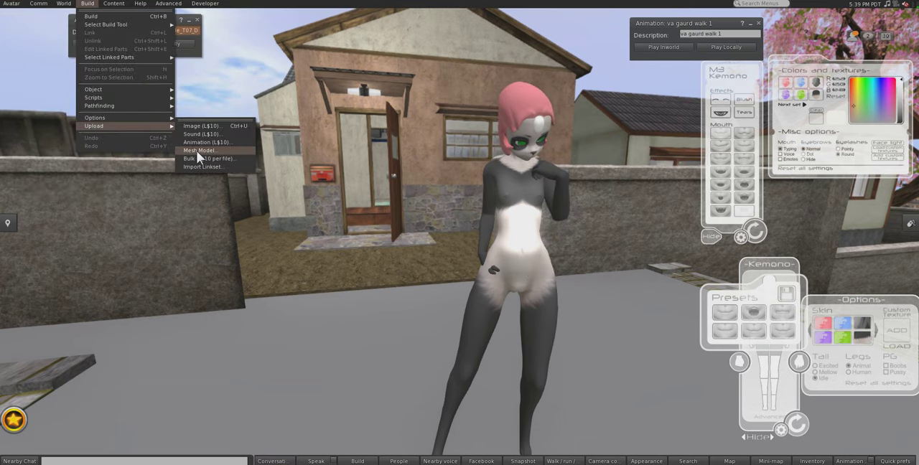
pyautogui.click(200, 150)
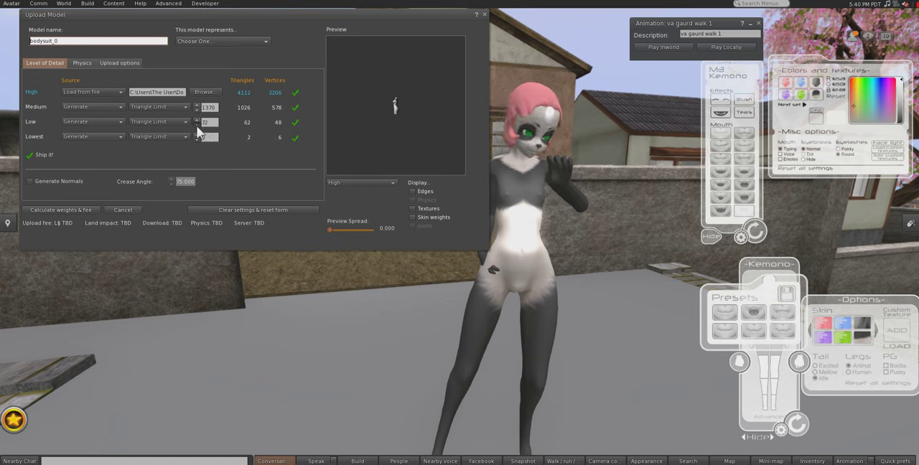
pyautogui.click(120, 63)
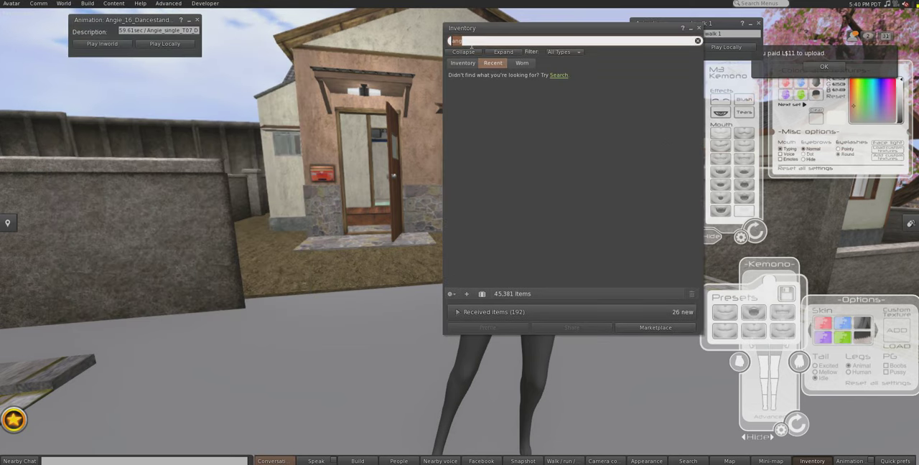
# - Rez bodysuit_0 from Recent items, tint it red in the Texture settings and select it in the inventory
pyautogui.click(698, 40)
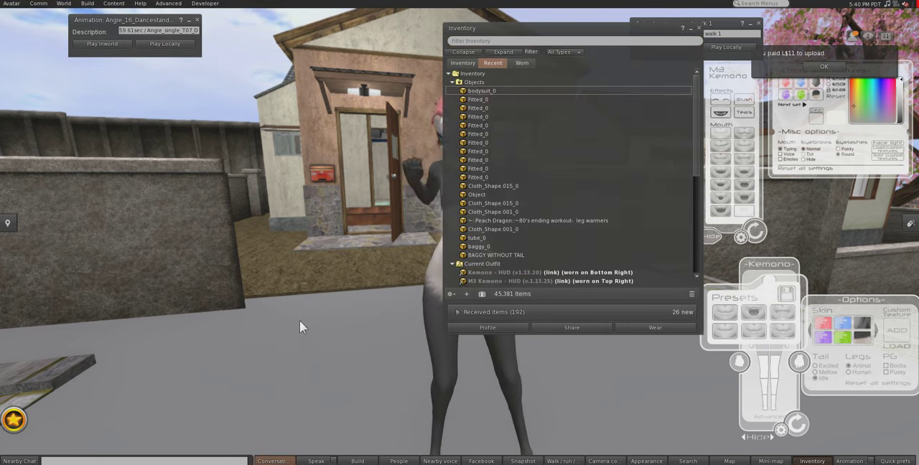
pyautogui.rightClick(293, 319)
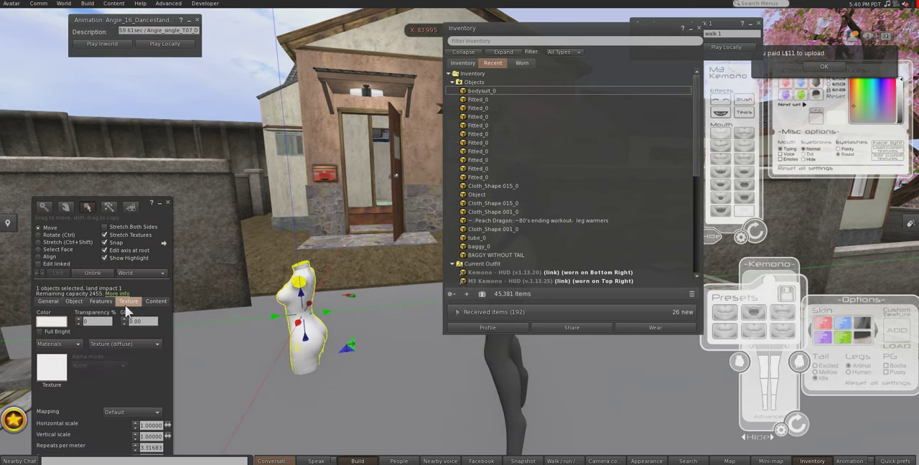
pyautogui.click(51, 322)
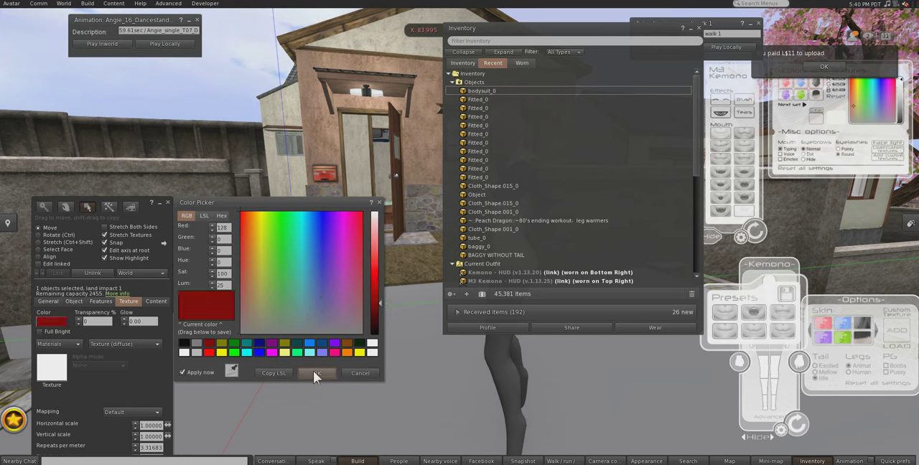
pyautogui.click(316, 374)
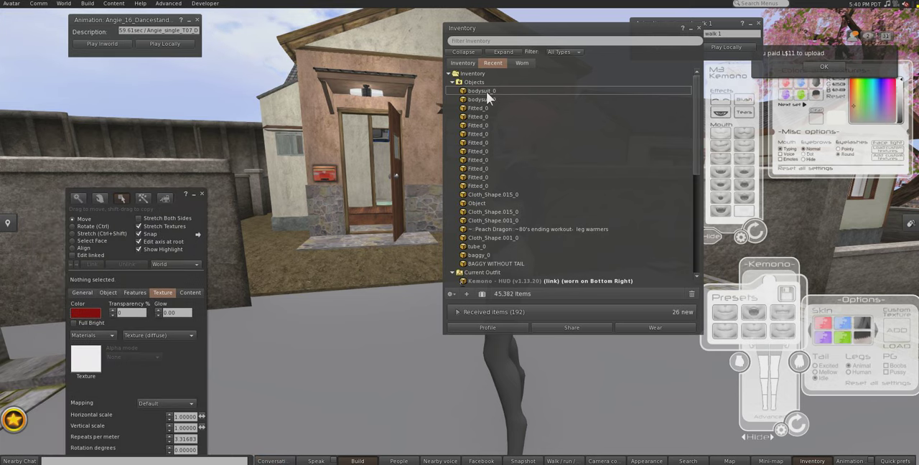
pyautogui.click(481, 90)
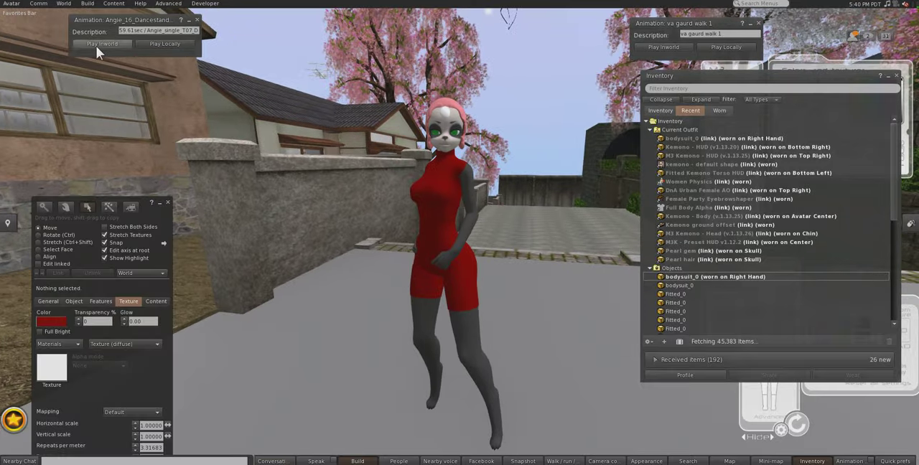
# - Start the dance animation on the avatar with Play Locally on the animation HUD
pyautogui.click(102, 43)
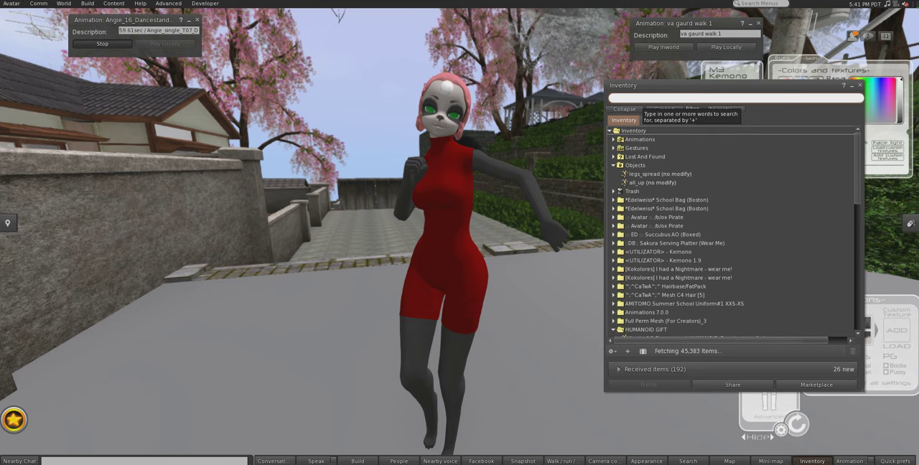
# - Search the inventory for 'kemono', browse Received Items and expand the Animations folder
pyautogui.write('kemono')
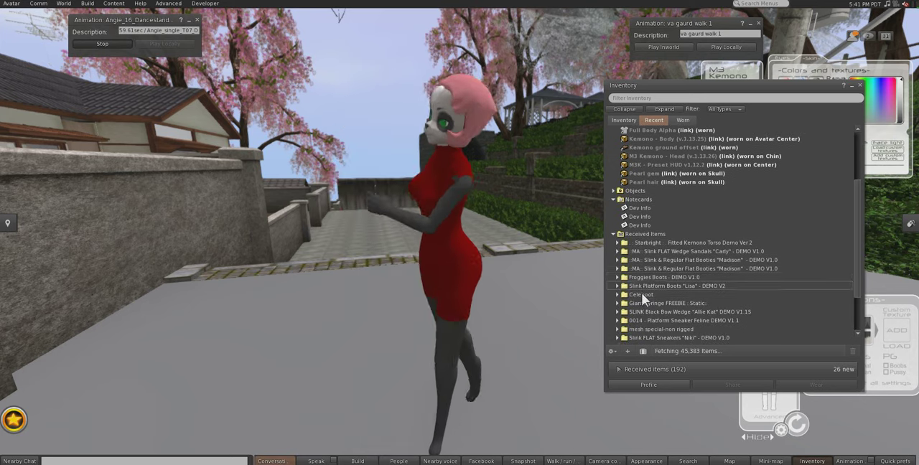
pyautogui.scroll(-3)
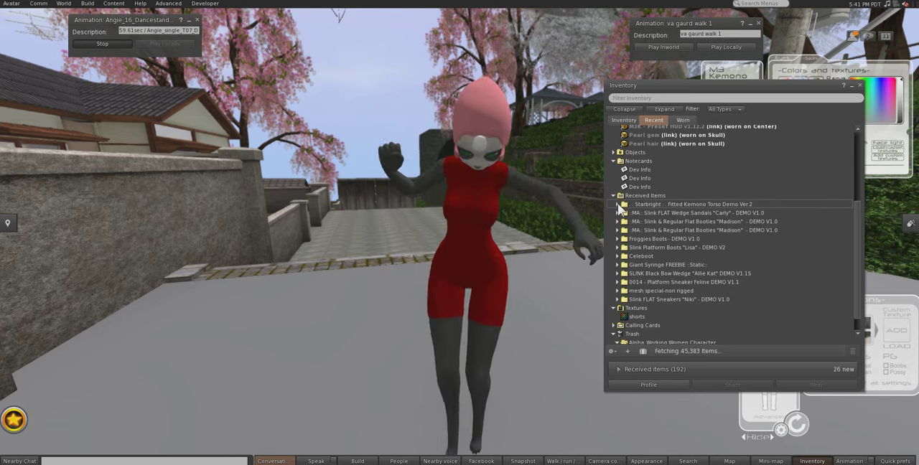
pyautogui.click(618, 204)
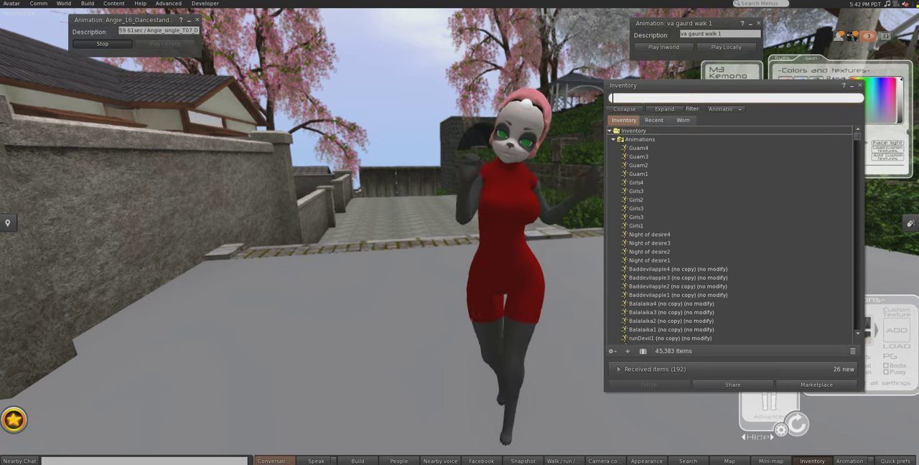
# - Search the inventory for 'pearl' filtered to Objects and browse the results
pyautogui.write('pearl')
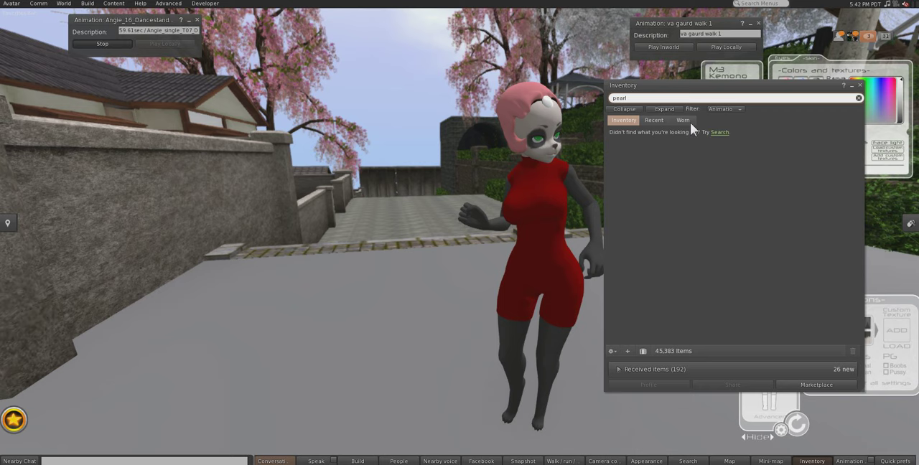
pyautogui.click(724, 109)
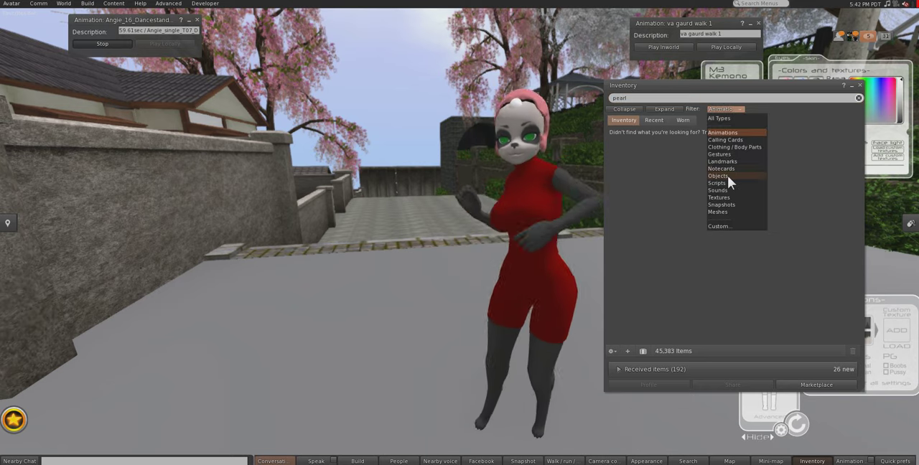
pyautogui.click(718, 175)
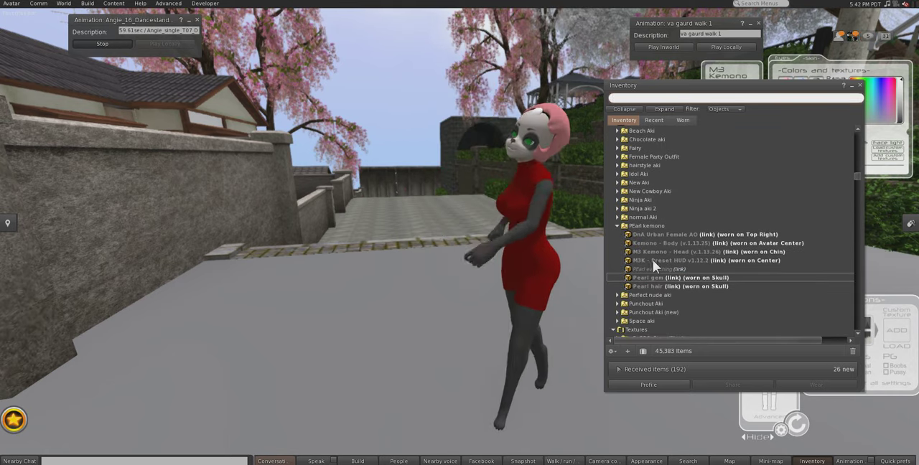
pyautogui.scroll(-3)
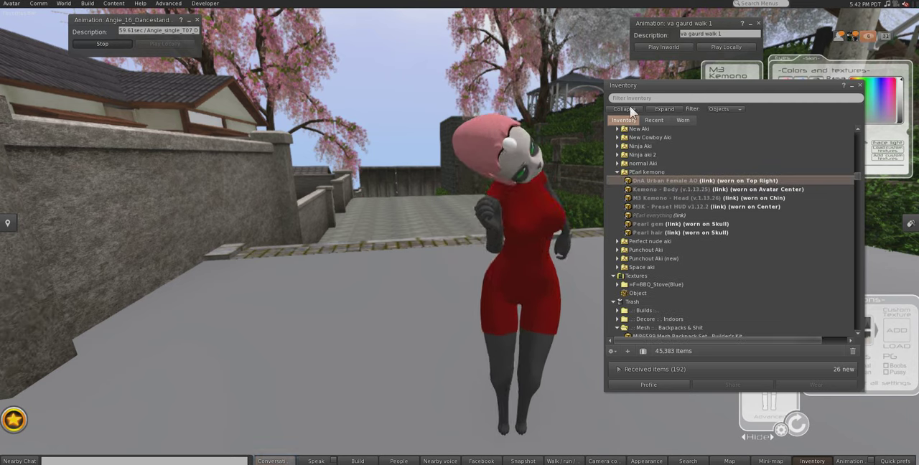
pyautogui.scroll(-3)
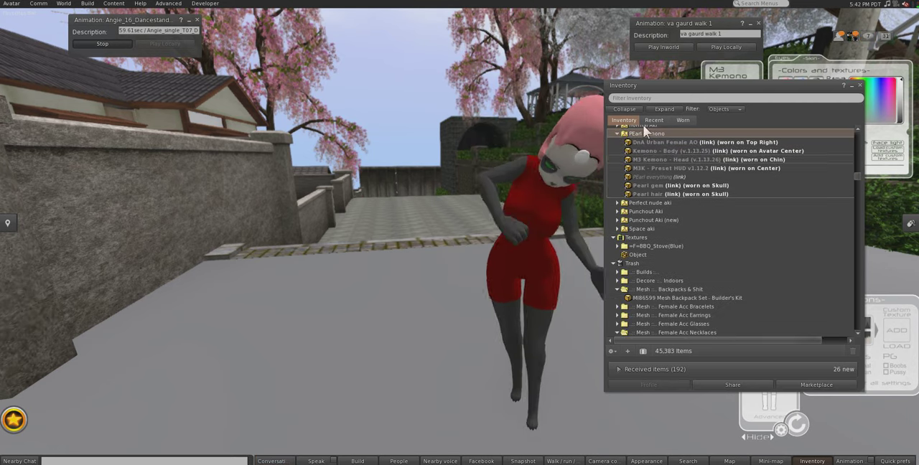
pyautogui.write('pe')
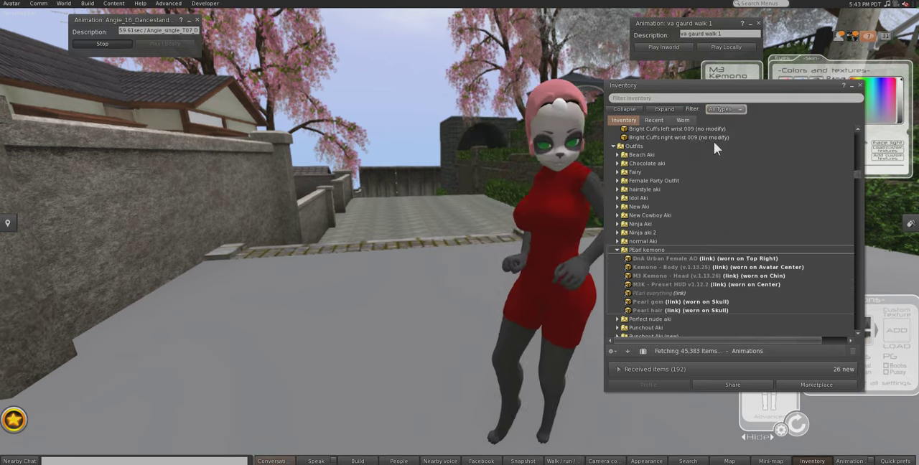
# - Switch the type filter, search 'pearl' in Body Parts and expand the kemono outfit folder
pyautogui.click(727, 110)
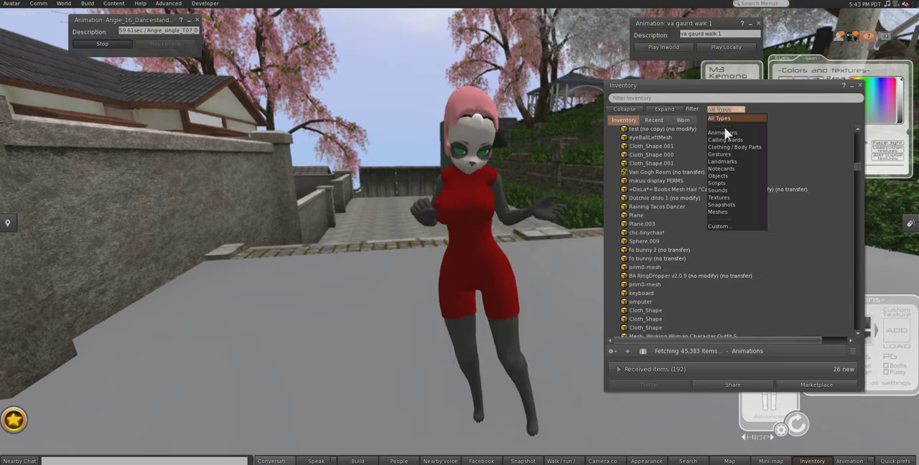
pyautogui.click(734, 147)
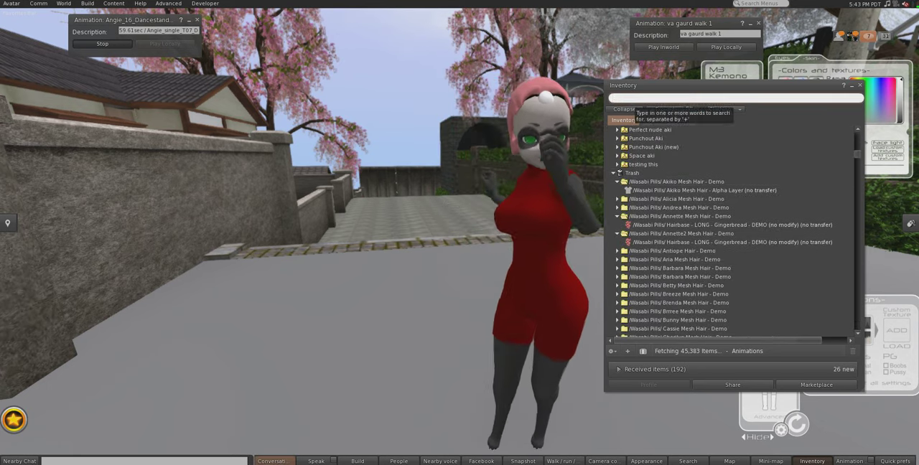
pyautogui.write('pearl')
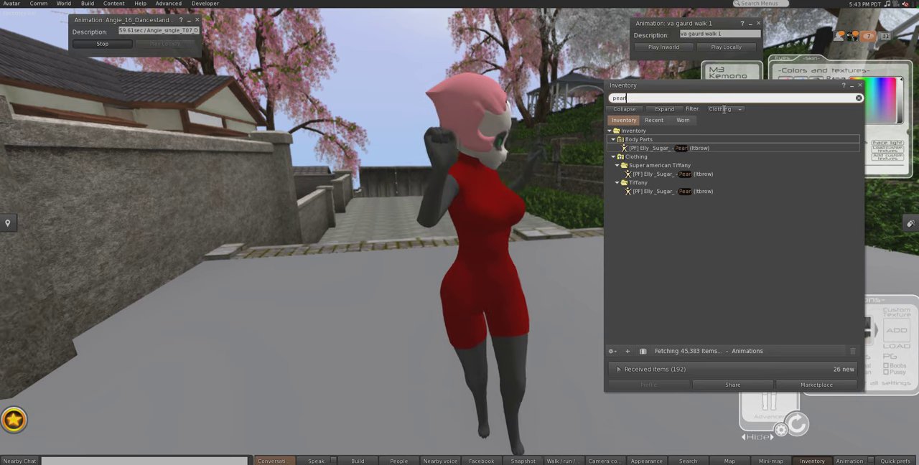
pyautogui.click(725, 109)
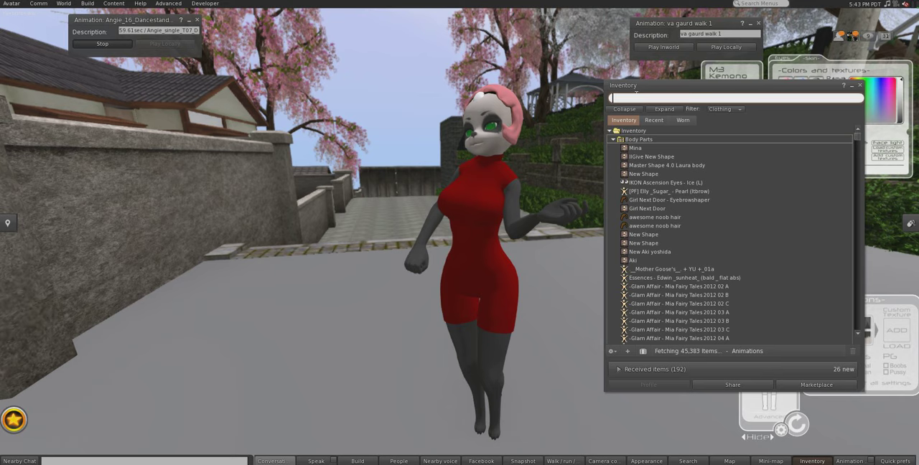
pyautogui.write('pe')
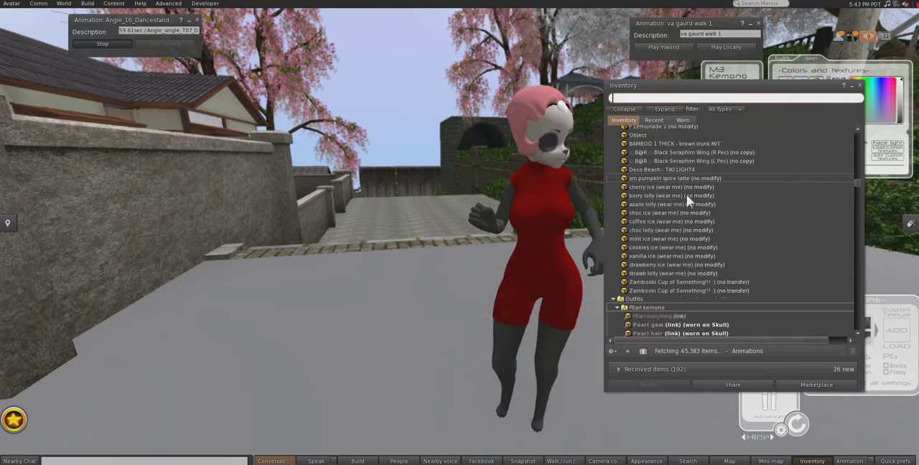
pyautogui.click(618, 183)
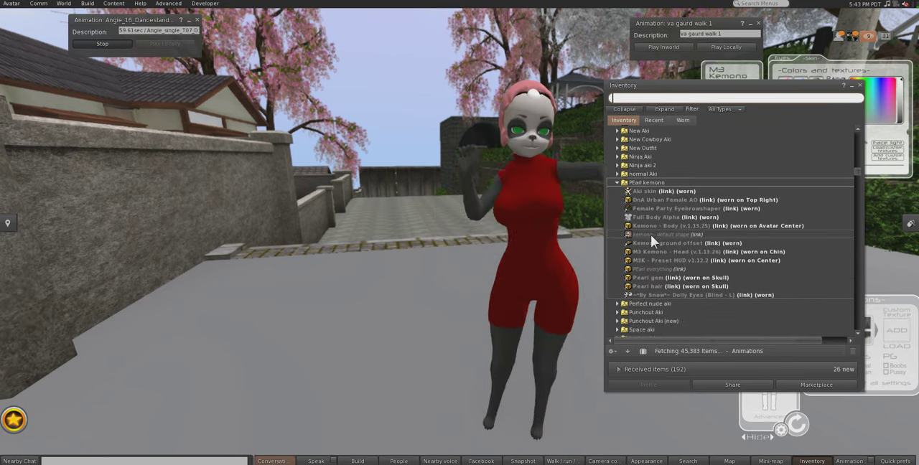